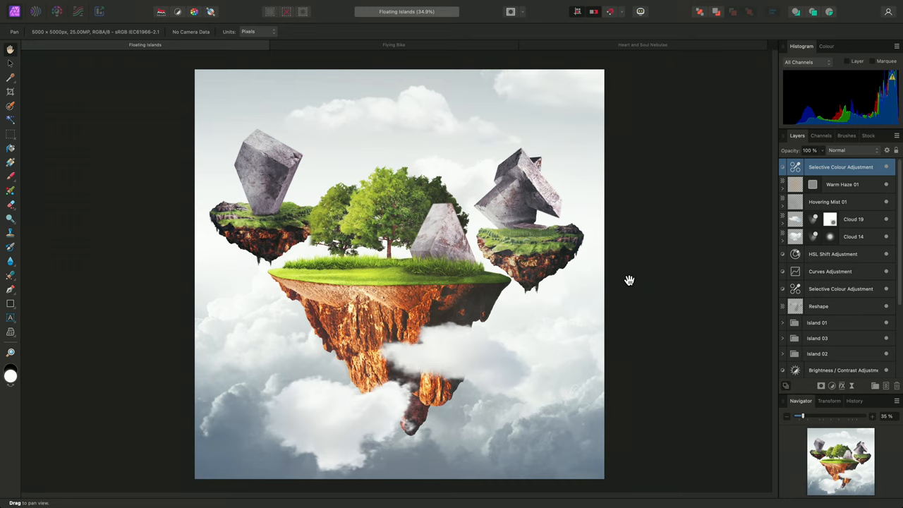
{"action": "mouse_move", "coordinate": [540, 204]}
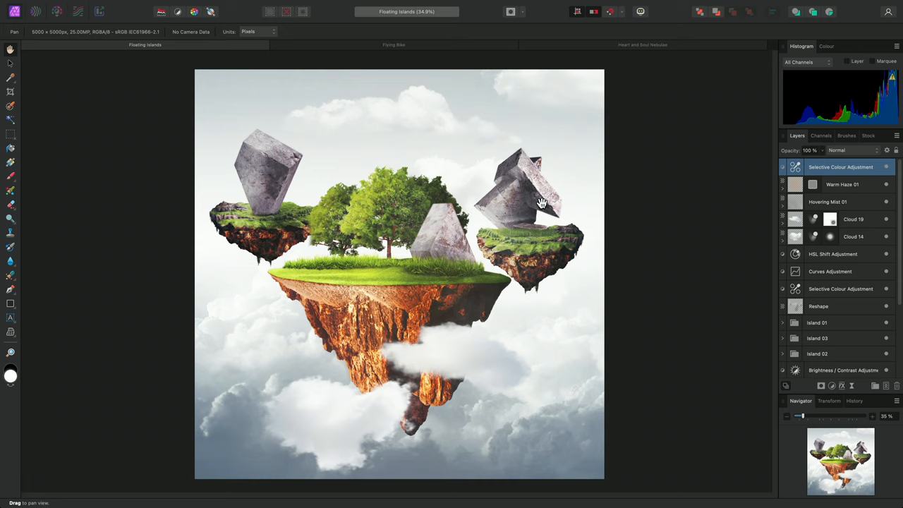
{"action": "mouse_move", "coordinate": [285, 184]}
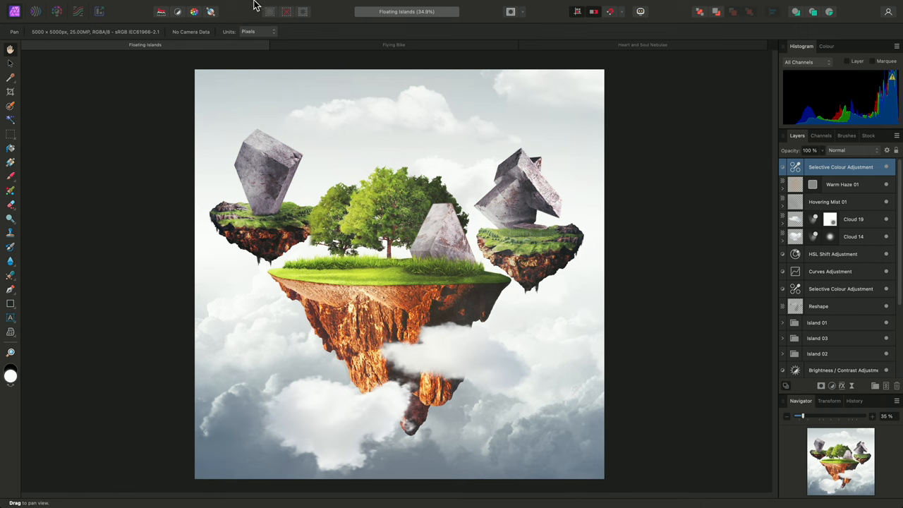
- Bring up the Layer menu to add a new Compound Mask layer atop the islands stack
{"action": "left_click", "coordinate": [204, 5]}
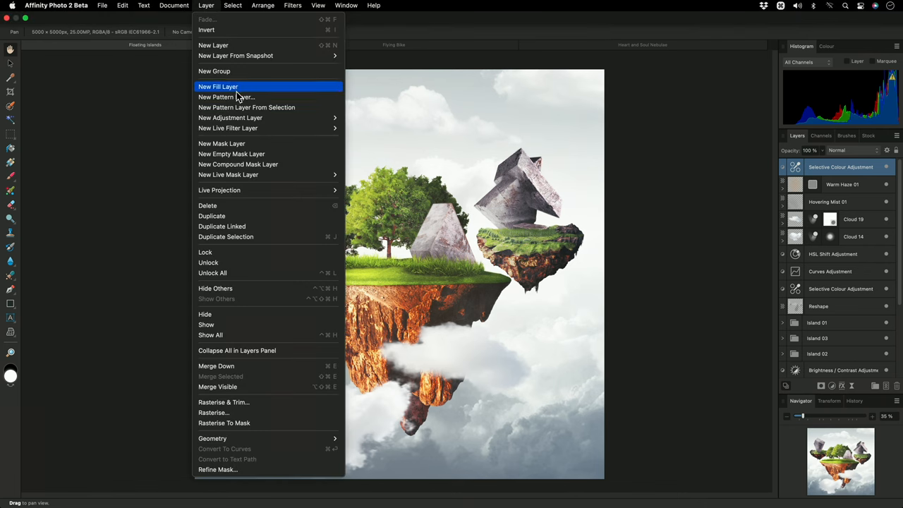
{"action": "mouse_move", "coordinate": [292, 164]}
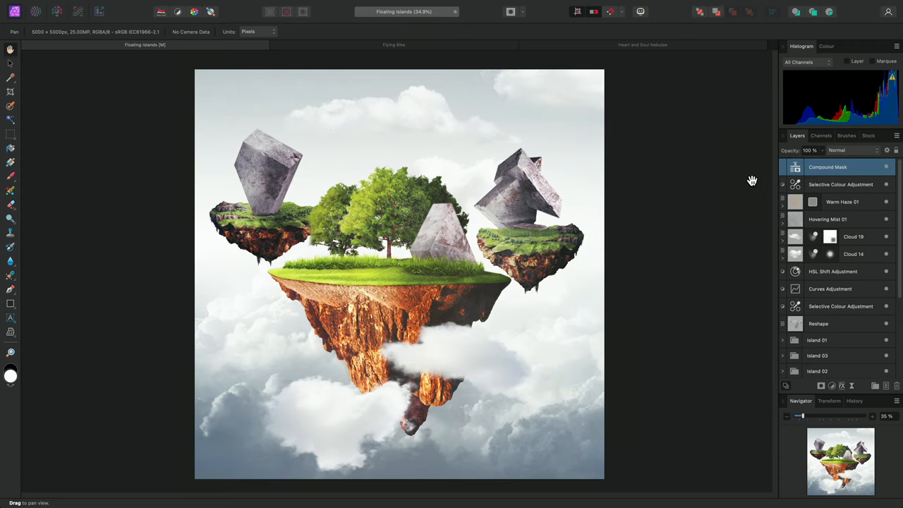
{"action": "mouse_move", "coordinate": [776, 168]}
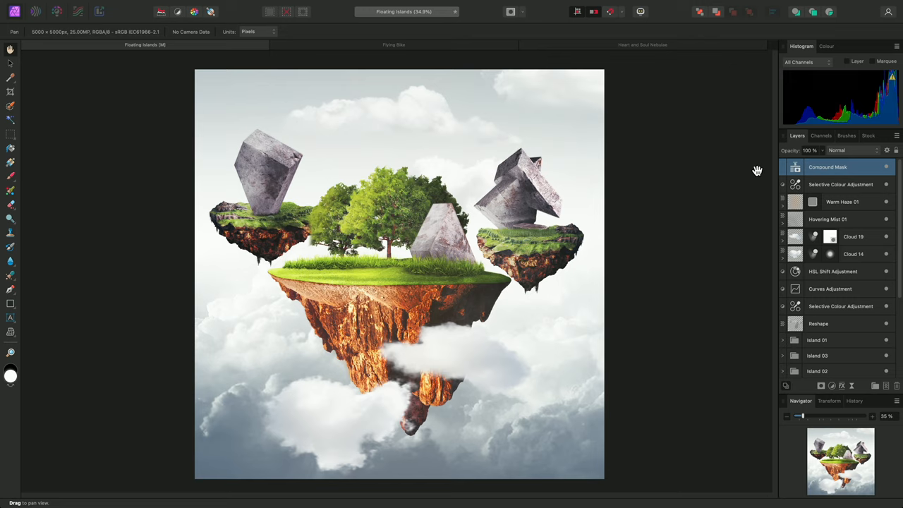
- Add a mask shaped like the central rock from Island 01 into the Compound Mask
{"action": "scroll", "scroll_direction": "down", "scroll_amount": 3}
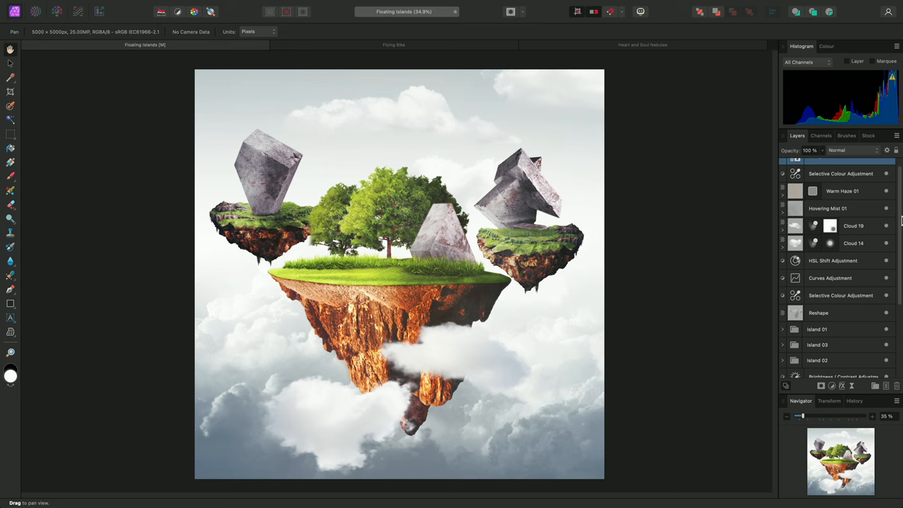
{"action": "scroll", "scroll_direction": "down", "scroll_amount": 3}
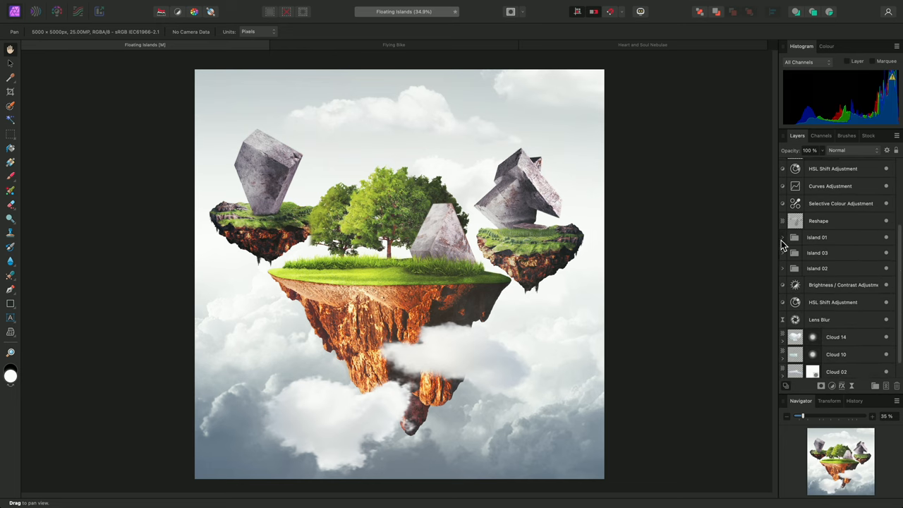
{"action": "left_click", "coordinate": [781, 237]}
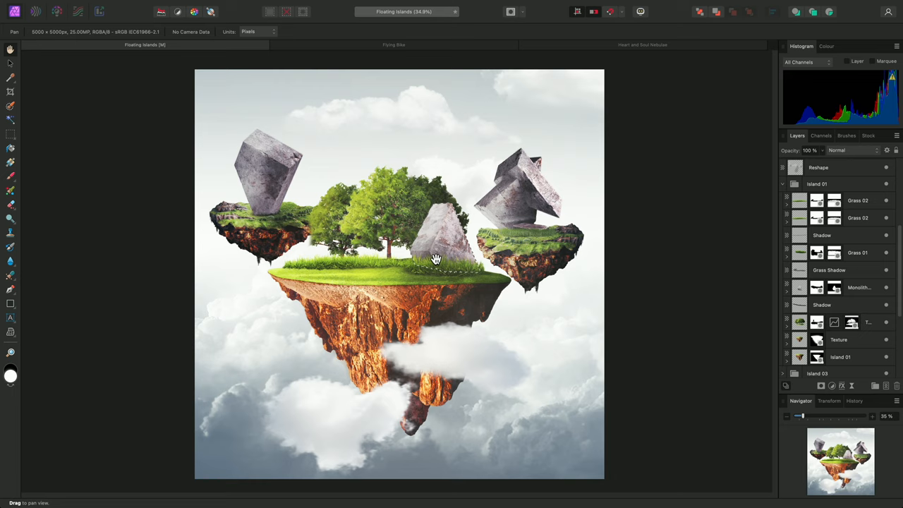
{"action": "mouse_move", "coordinate": [449, 260]}
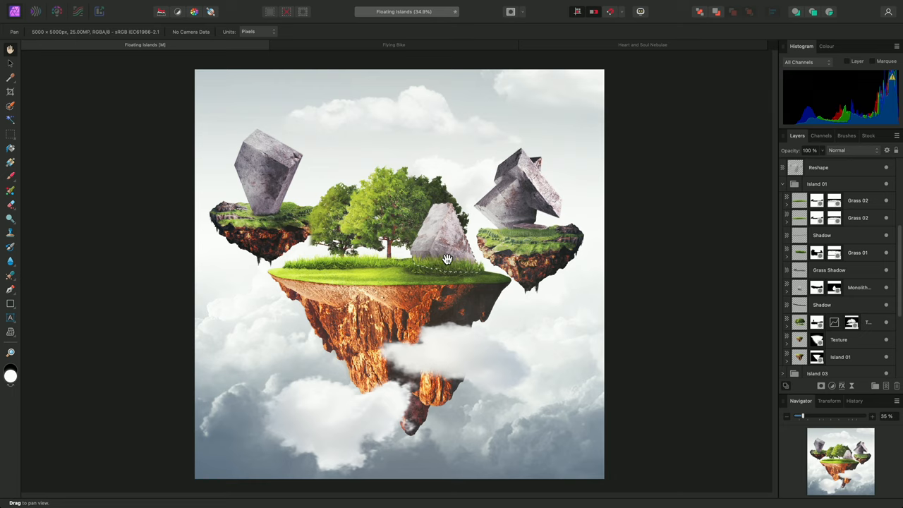
{"action": "mouse_move", "coordinate": [810, 297]}
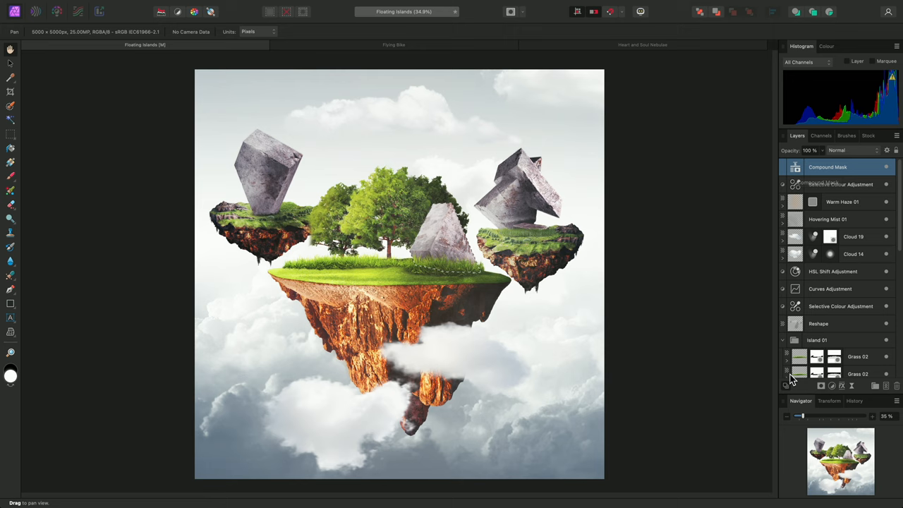
{"action": "left_click", "coordinate": [798, 386]}
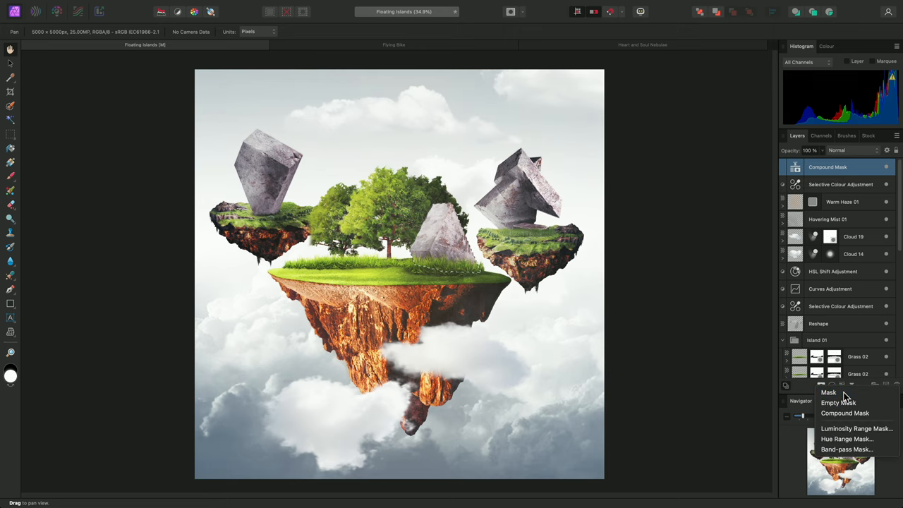
{"action": "left_click", "coordinate": [846, 427]}
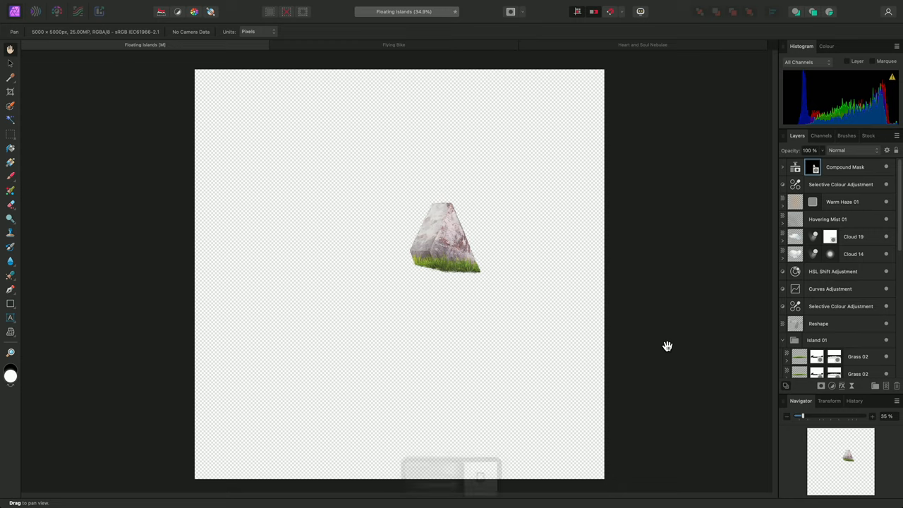
{"action": "mouse_move", "coordinate": [747, 219]}
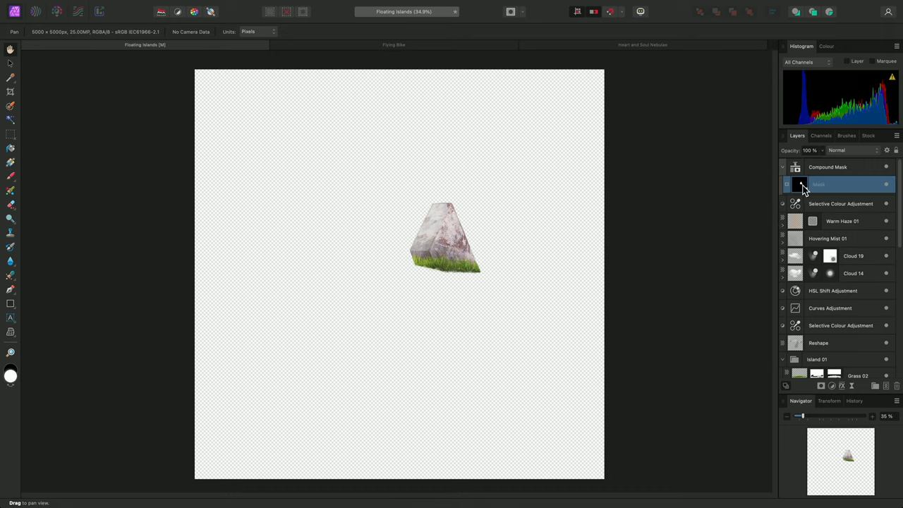
- Add another rock-shaped mask to the Compound Mask combined by Intersect, emptying the canvas
{"action": "left_click", "coordinate": [830, 167]}
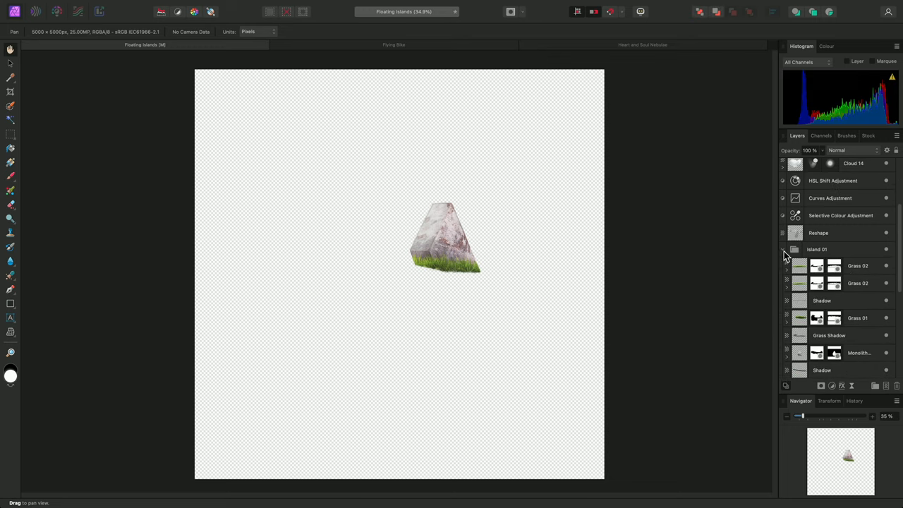
{"action": "left_click", "coordinate": [784, 249]}
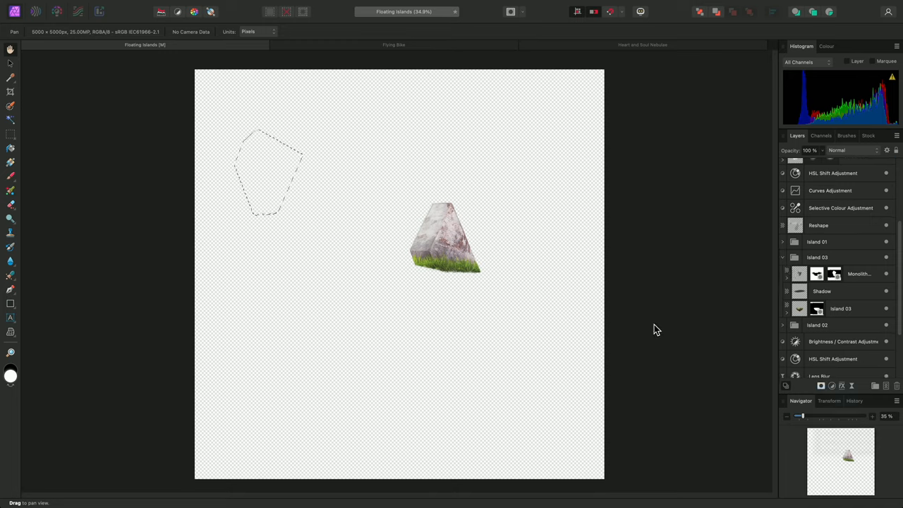
{"action": "key", "text": "cmd+d"}
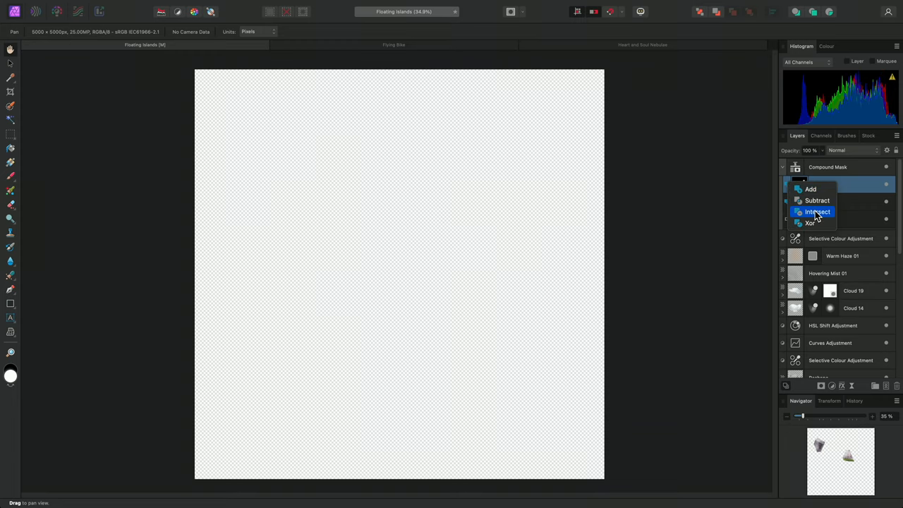
- Combine the rock masks with Add so all three rocks show, then group the Compound Mask
{"action": "left_click", "coordinate": [810, 189]}
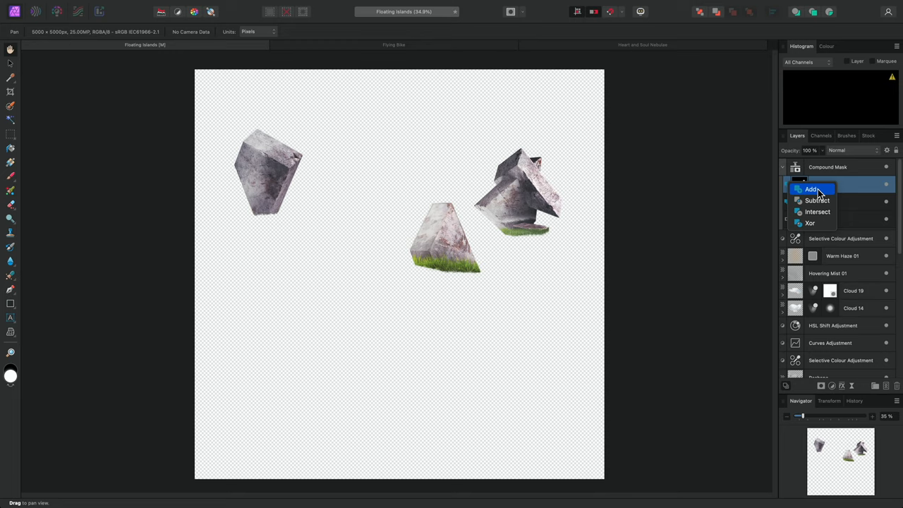
{"action": "left_click", "coordinate": [807, 189]}
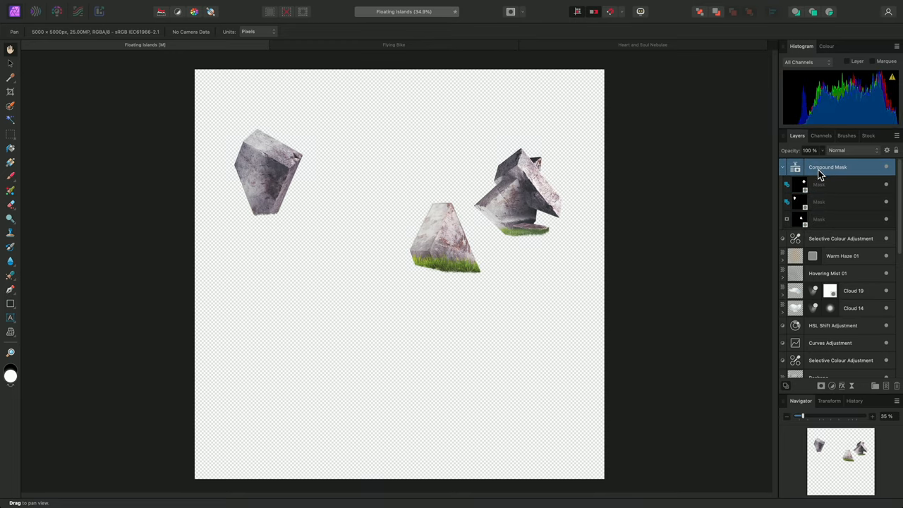
{"action": "mouse_move", "coordinate": [829, 175]}
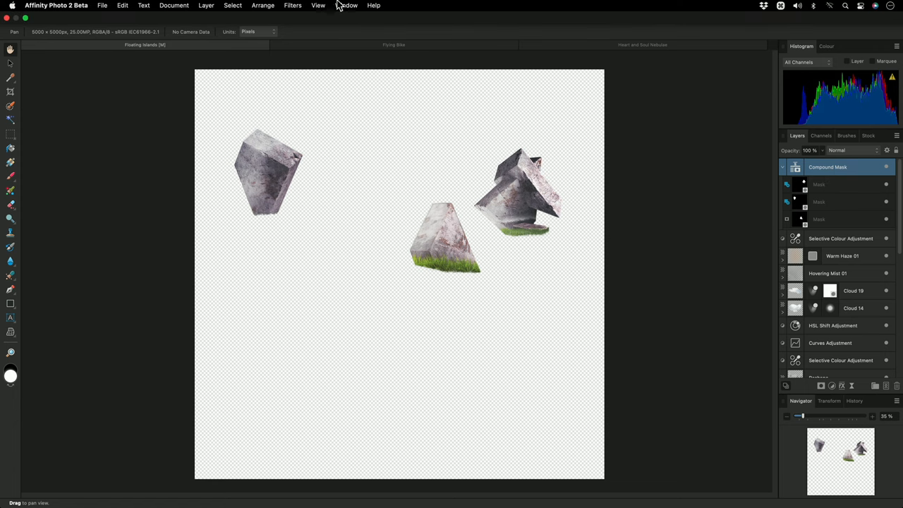
{"action": "left_click", "coordinate": [209, 5]}
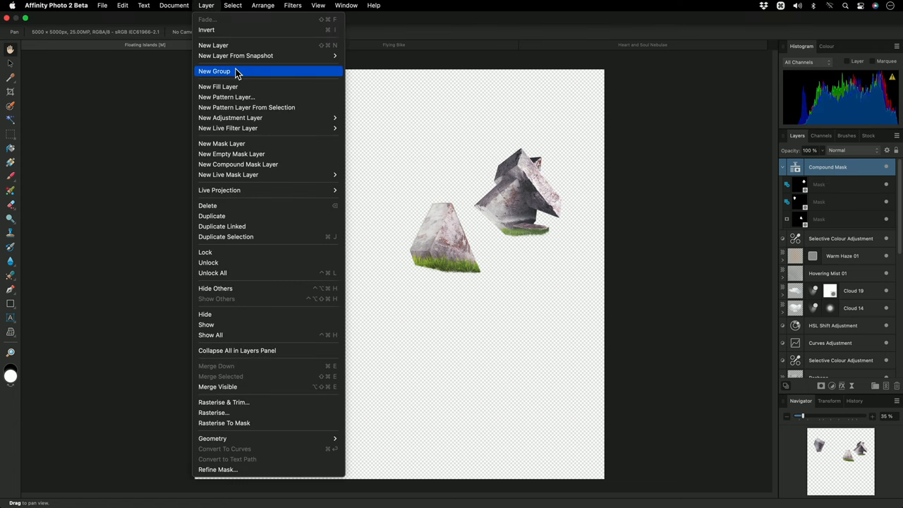
{"action": "left_click", "coordinate": [218, 71]}
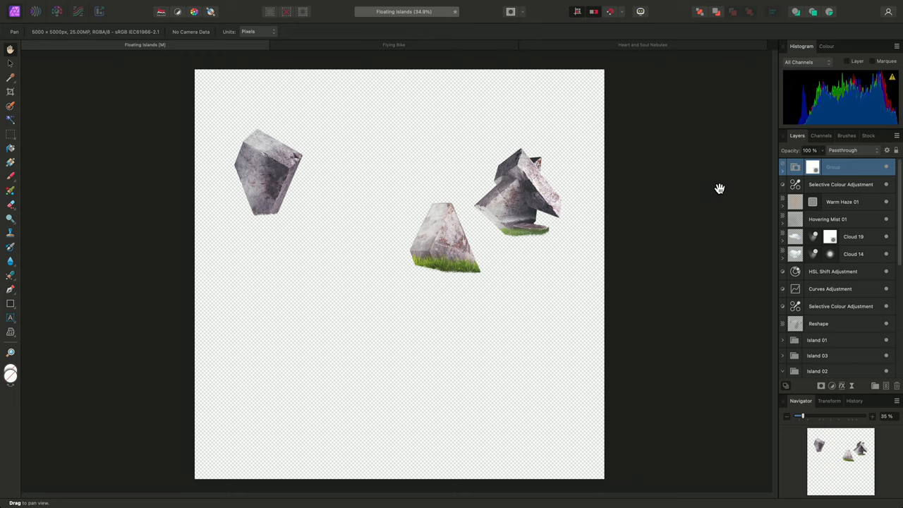
{"action": "mouse_move", "coordinate": [510, 299]}
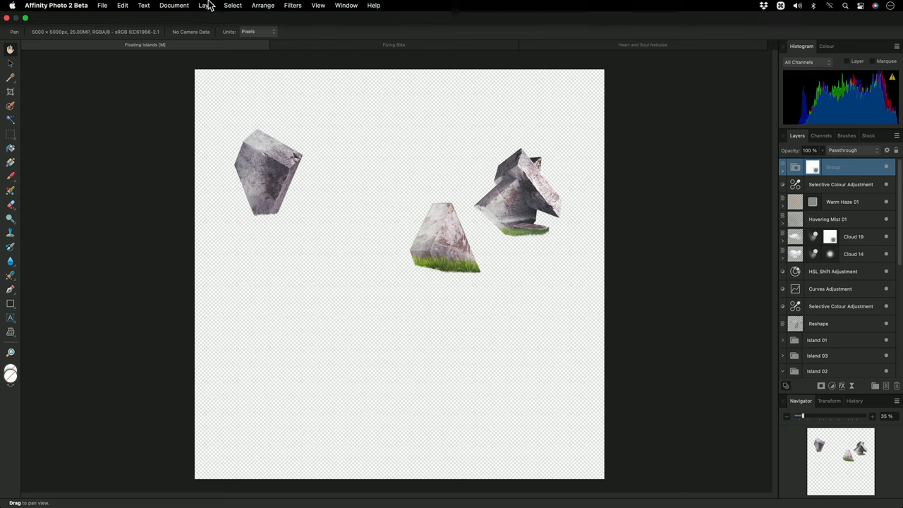
- Add a Brightness/Contrast adjustment in the group and lower brightness and contrast on the three rocks
{"action": "left_click", "coordinate": [203, 6]}
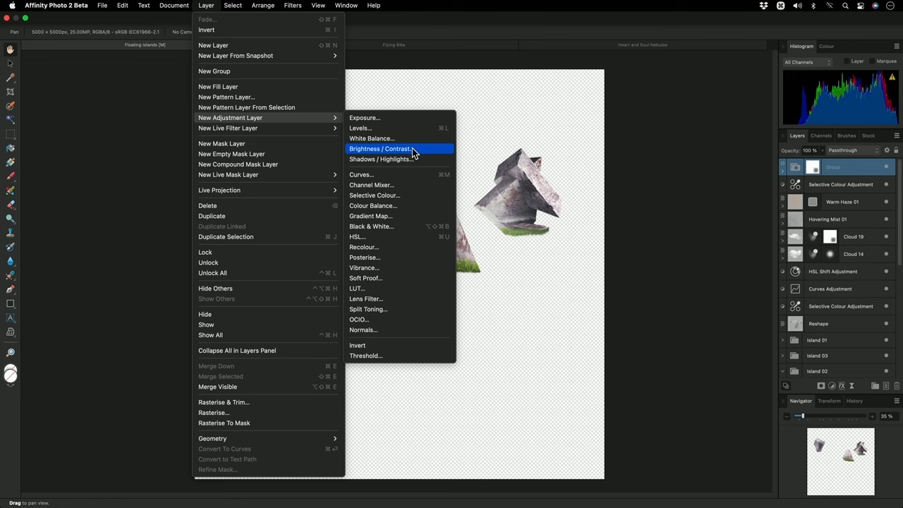
{"action": "left_click", "coordinate": [380, 149]}
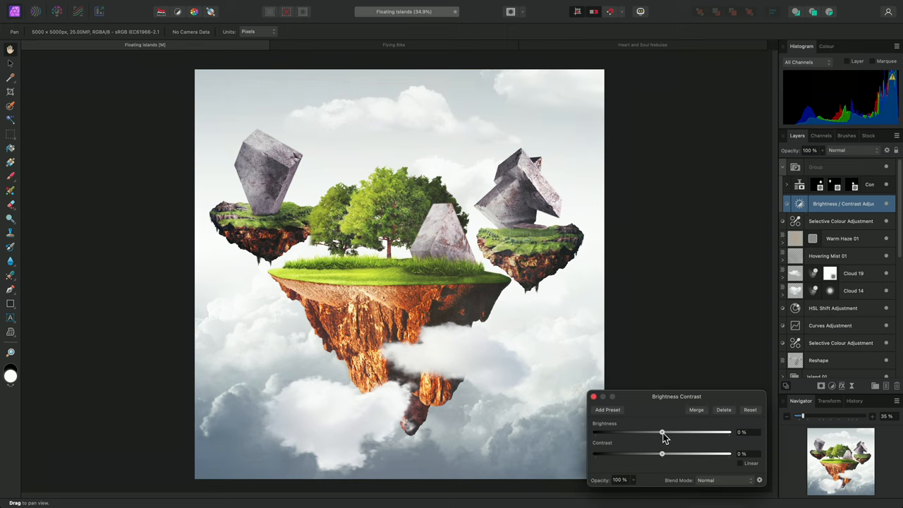
{"action": "left_click_drag", "start_coordinate": [662, 432], "coordinate": [718, 432]}
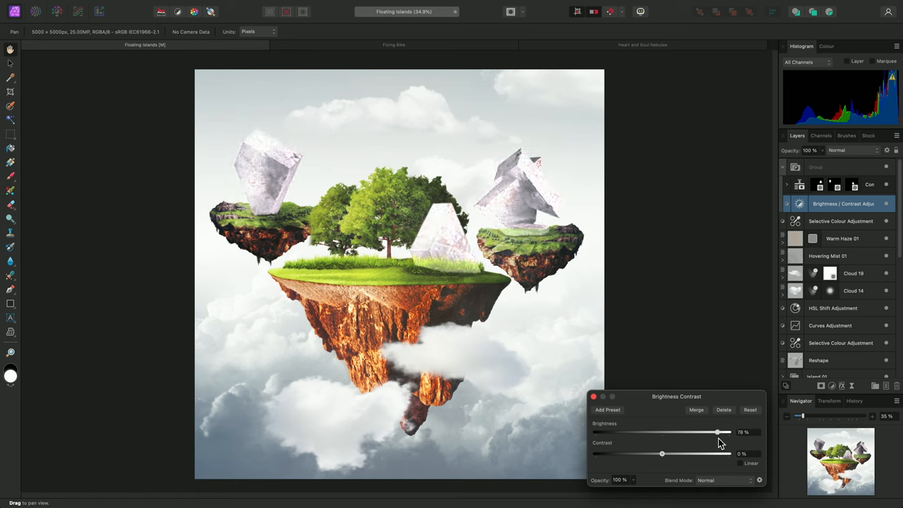
{"action": "left_click_drag", "start_coordinate": [718, 432], "coordinate": [679, 432]}
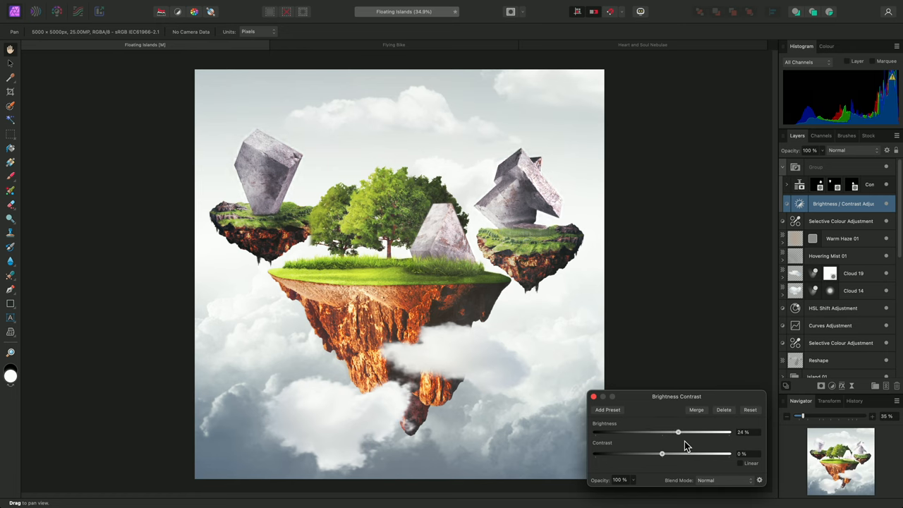
{"action": "left_click_drag", "start_coordinate": [678, 431], "coordinate": [633, 431]}
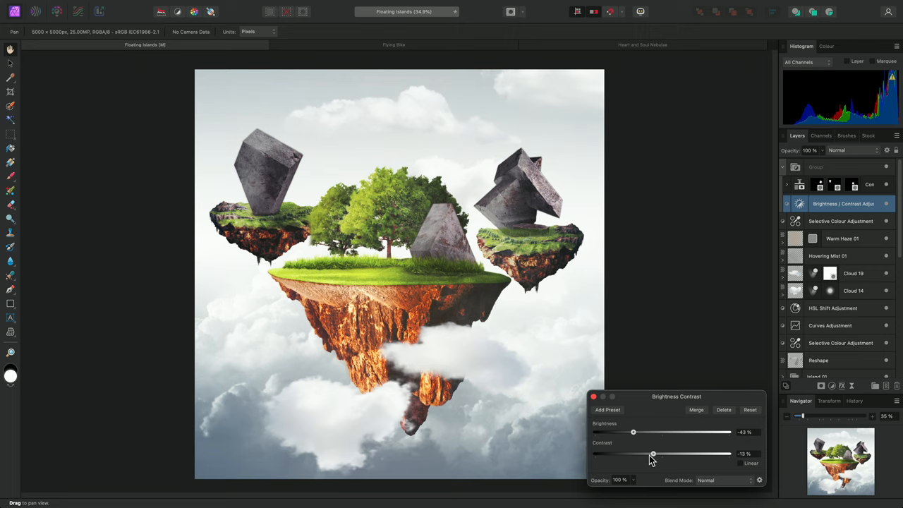
{"action": "left_click_drag", "start_coordinate": [632, 432], "coordinate": [649, 432]}
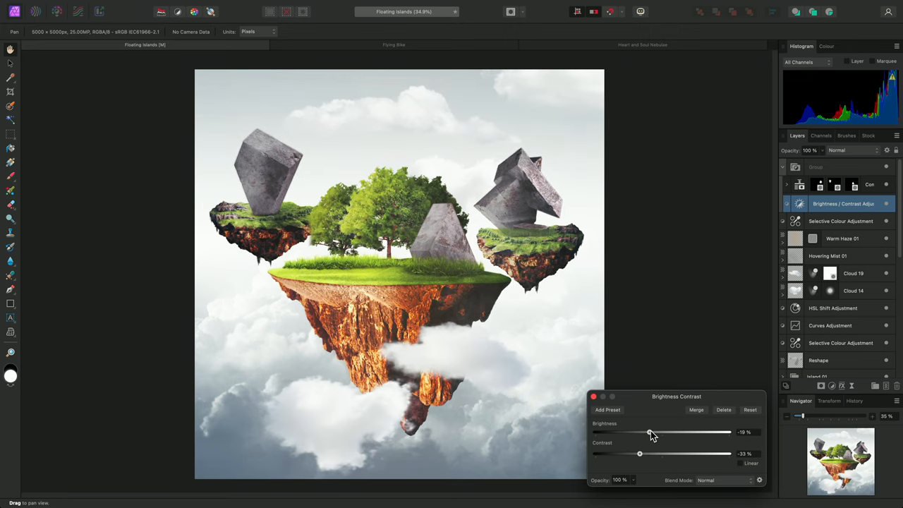
{"action": "left_click_drag", "start_coordinate": [649, 432], "coordinate": [644, 431]}
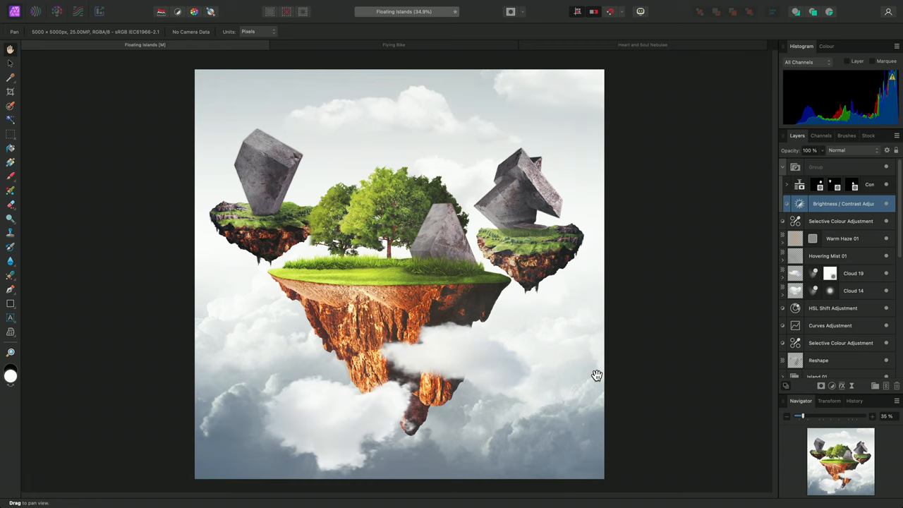
{"action": "mouse_move", "coordinate": [688, 313]}
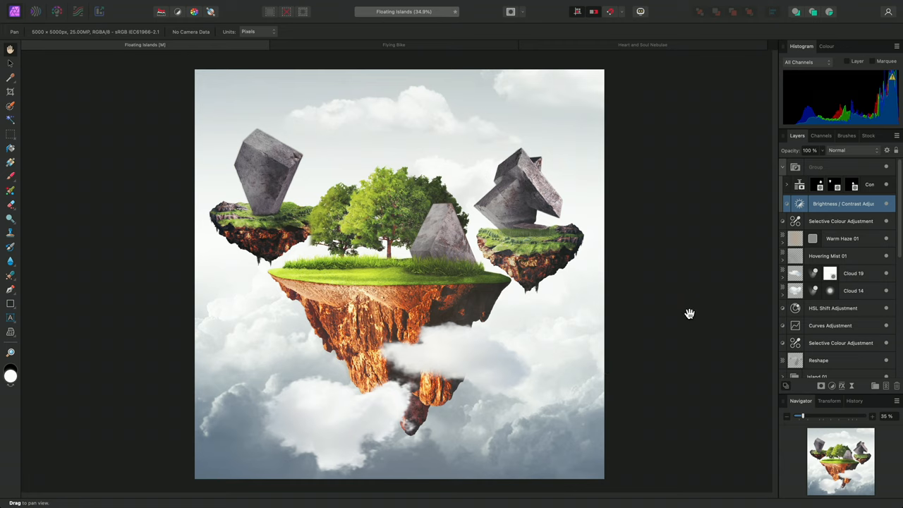
- Inspect a child mask's combine menu unchanged, fit the view, and switch to the Flying Bike document
{"action": "left_click", "coordinate": [791, 185]}
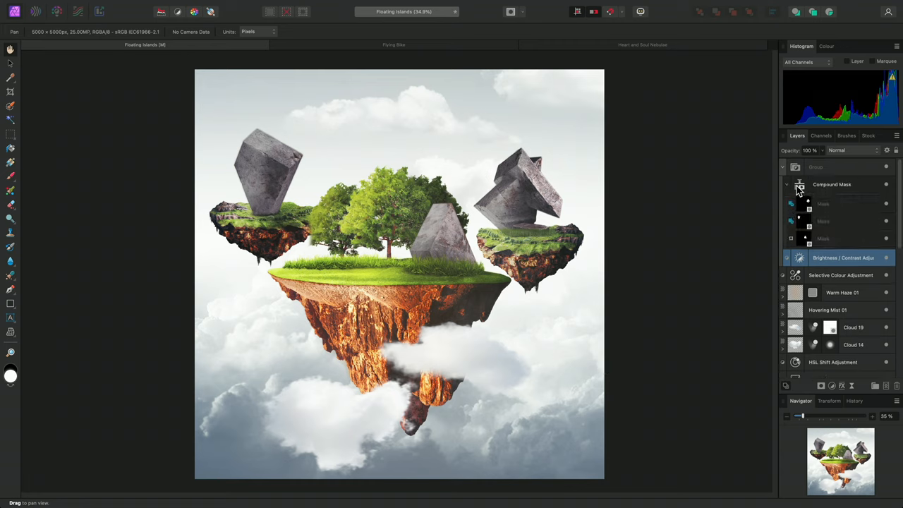
{"action": "left_click", "coordinate": [807, 203]}
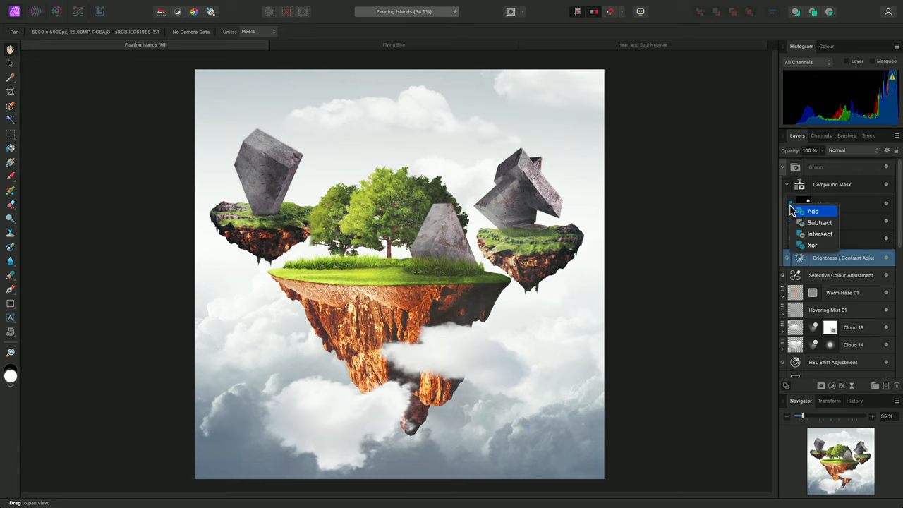
{"action": "mouse_move", "coordinate": [819, 223]}
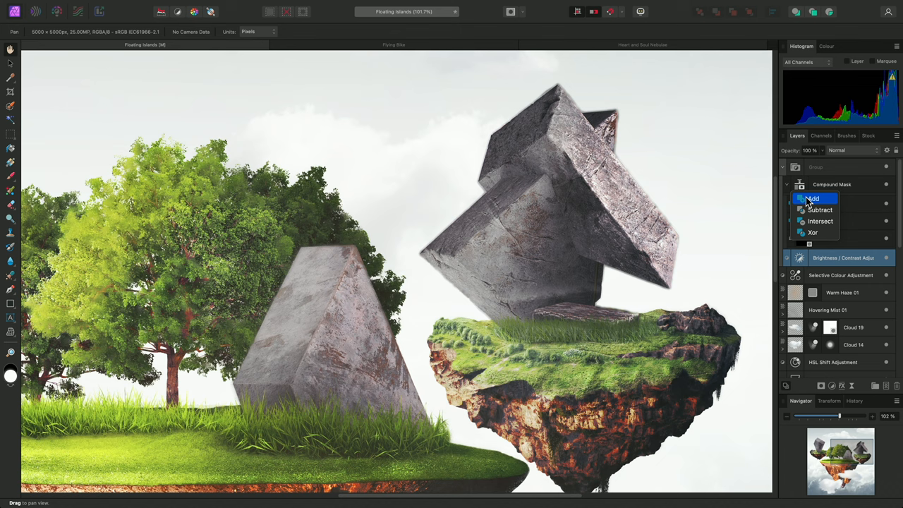
{"action": "left_click", "coordinate": [813, 198]}
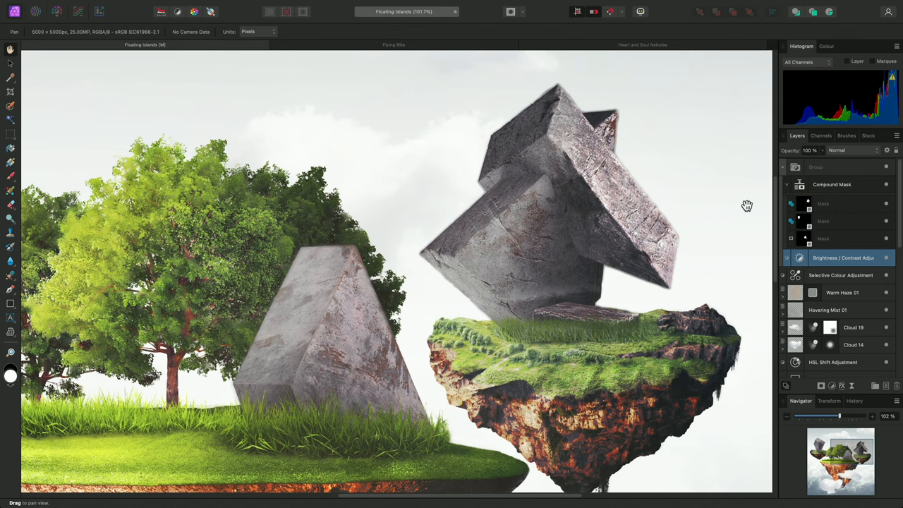
{"action": "key", "text": "cmd+0"}
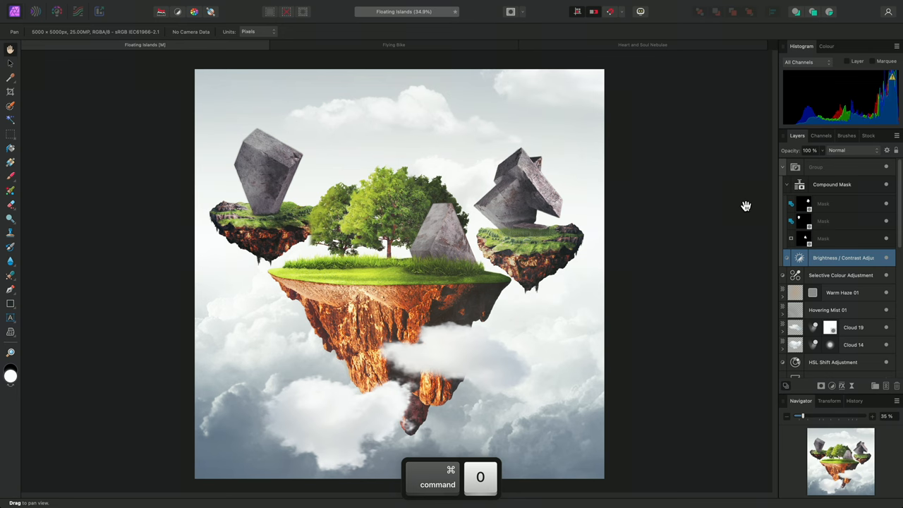
{"action": "left_click", "coordinate": [392, 45]}
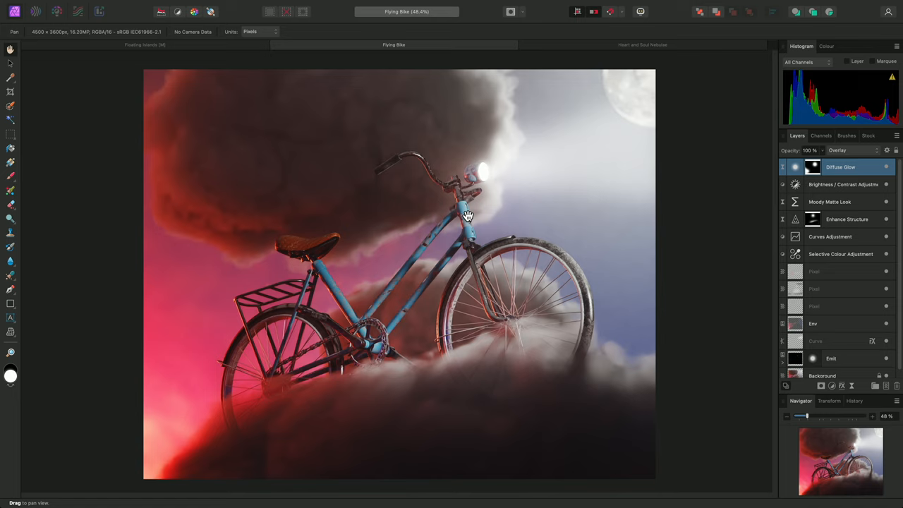
{"action": "mouse_move", "coordinate": [324, 5]}
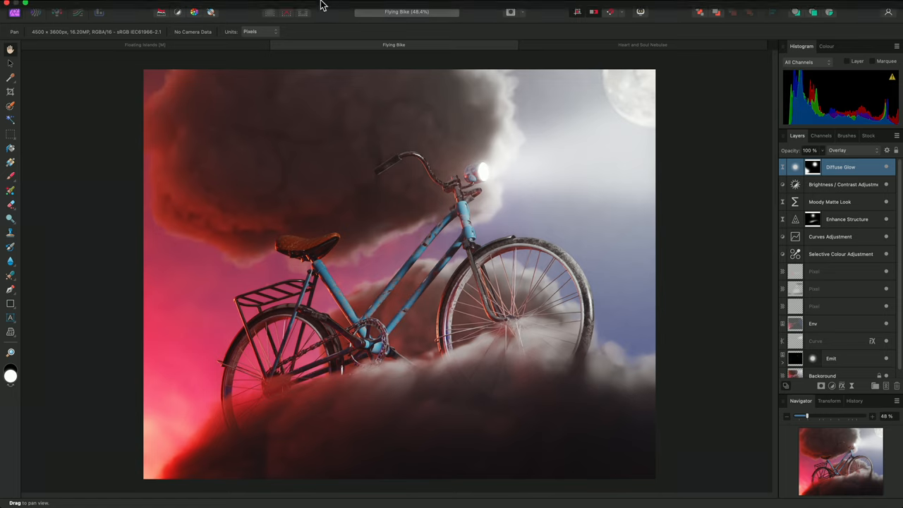
- Add a Compound Mask above Diffuse Glow in the Flying Bike layer stack
{"action": "left_click", "coordinate": [207, 6]}
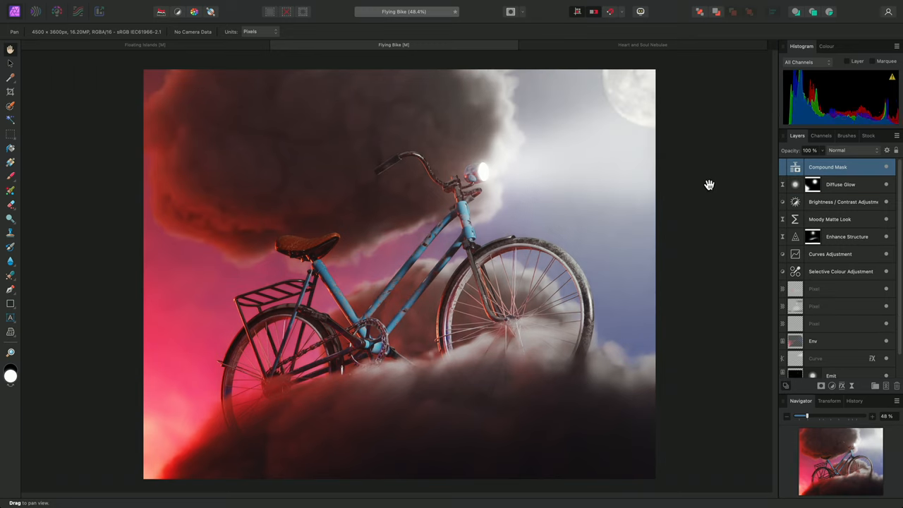
{"action": "mouse_move", "coordinate": [742, 171]}
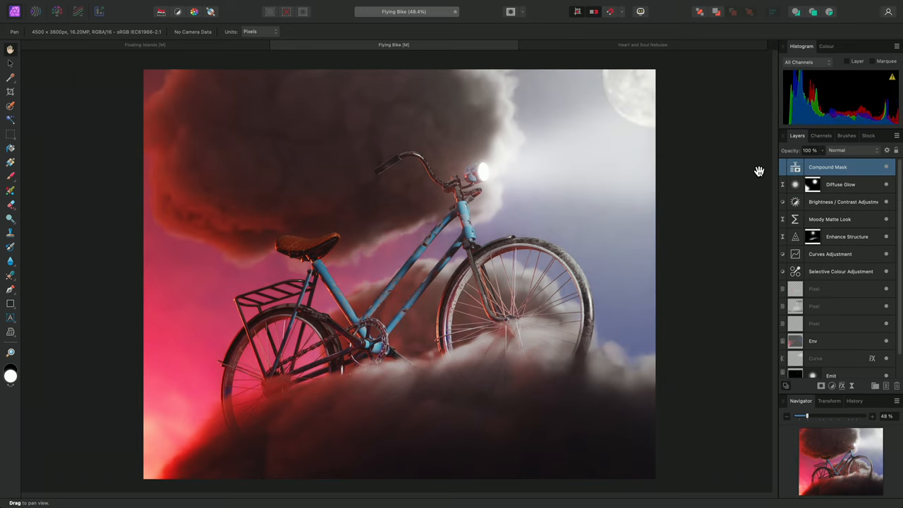
- Load the Composite Red channel as a selection and add it as a mask in the Compound Mask
{"action": "left_click", "coordinate": [821, 136]}
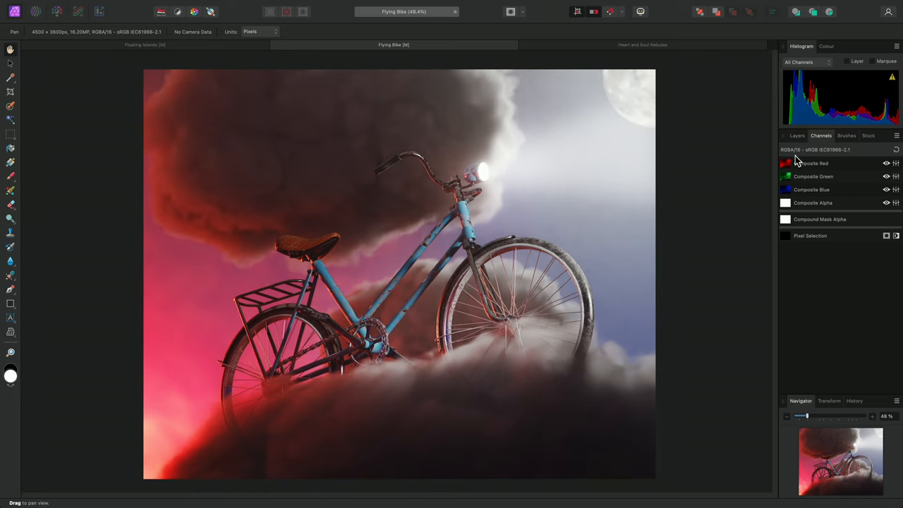
{"action": "right_click", "coordinate": [797, 163]}
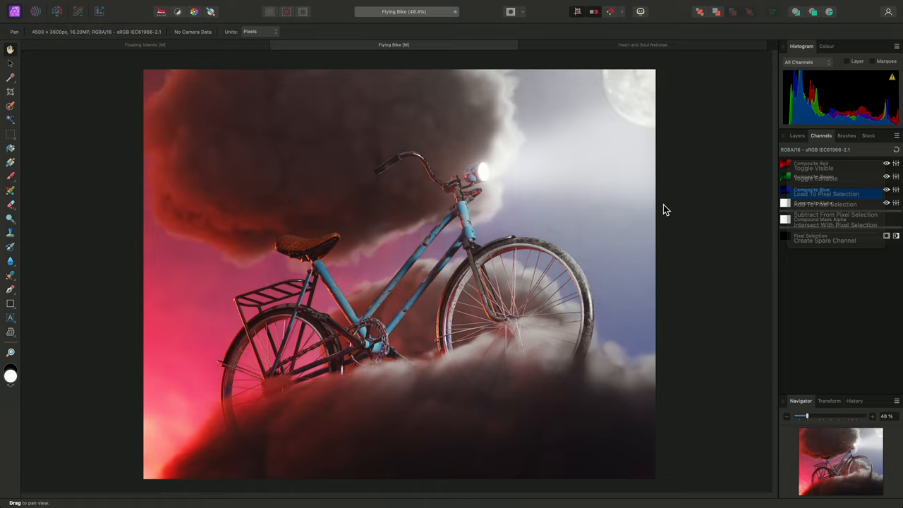
{"action": "left_click", "coordinate": [825, 195]}
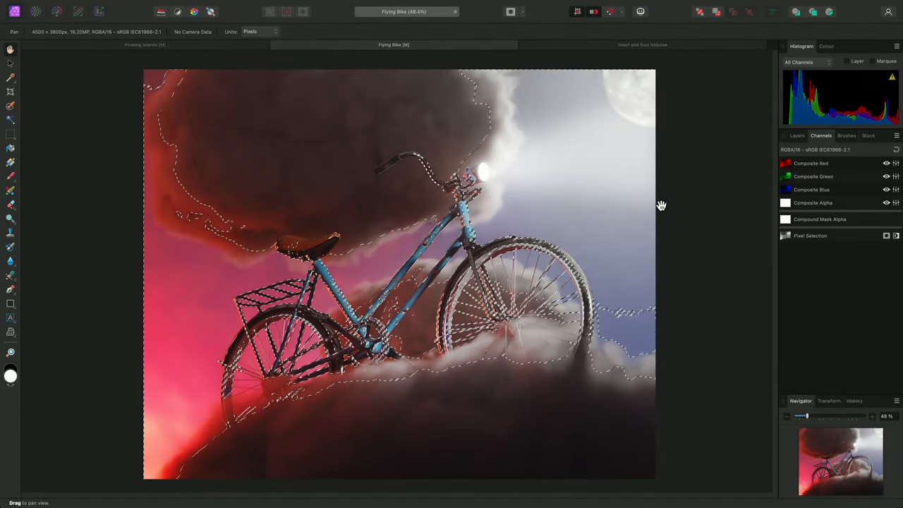
{"action": "left_click", "coordinate": [796, 135]}
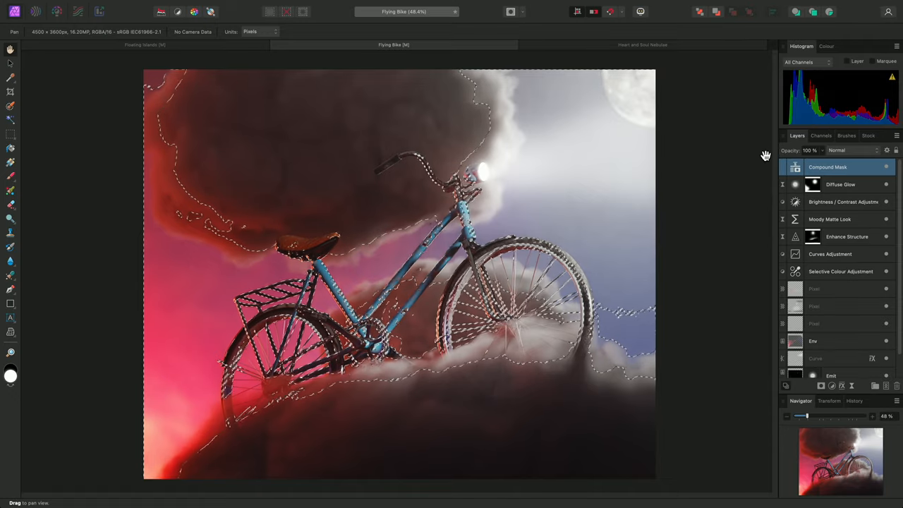
{"action": "left_click", "coordinate": [813, 385]}
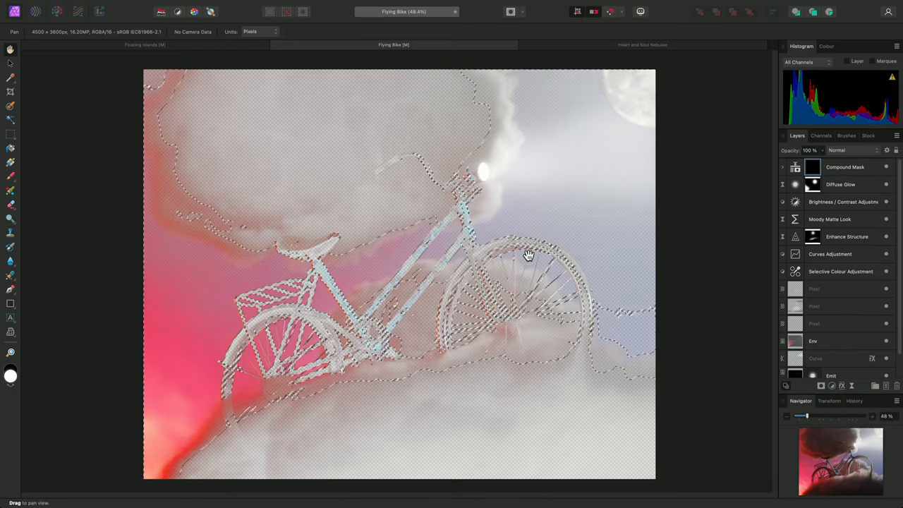
{"action": "key", "text": "cmd+d"}
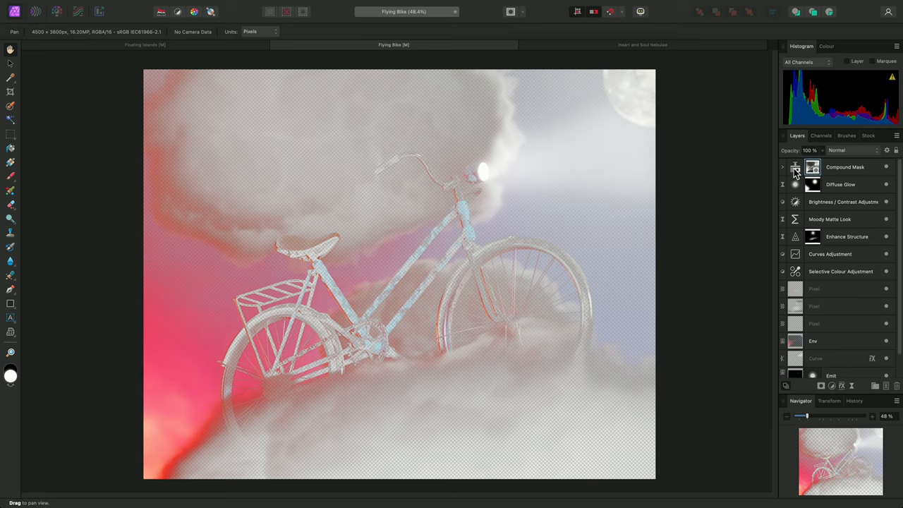
- Add a second child mask and rename the masks Red and Intensity
{"action": "left_click", "coordinate": [782, 167]}
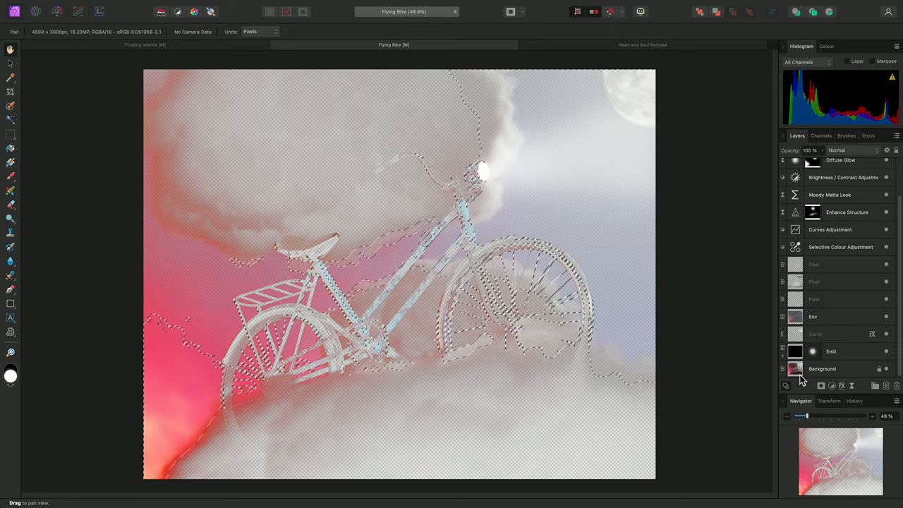
{"action": "left_click", "coordinate": [793, 387]}
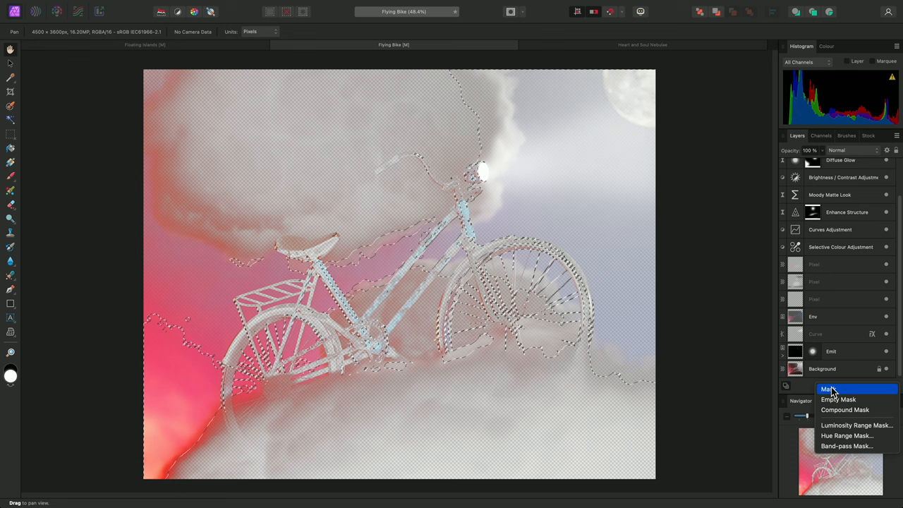
{"action": "left_click", "coordinate": [828, 390]}
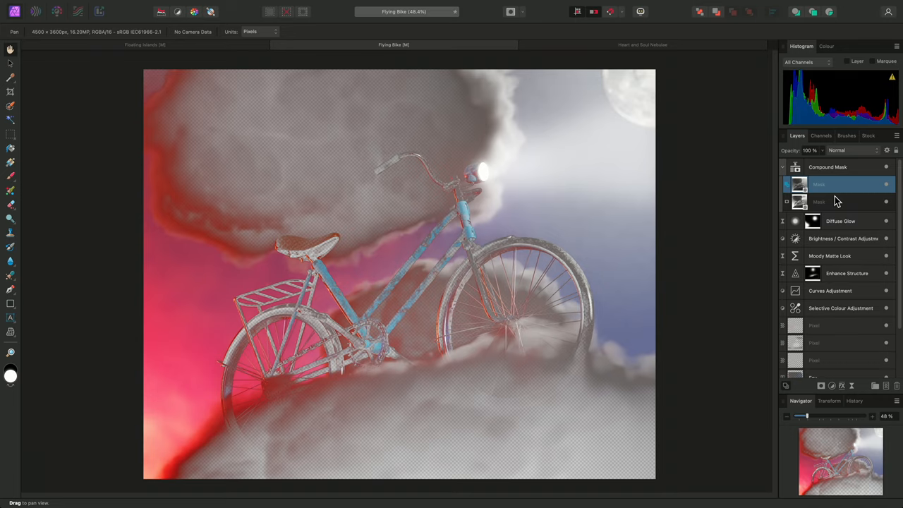
{"action": "left_click", "coordinate": [826, 202]}
{"action": "type", "text": "Intens"}
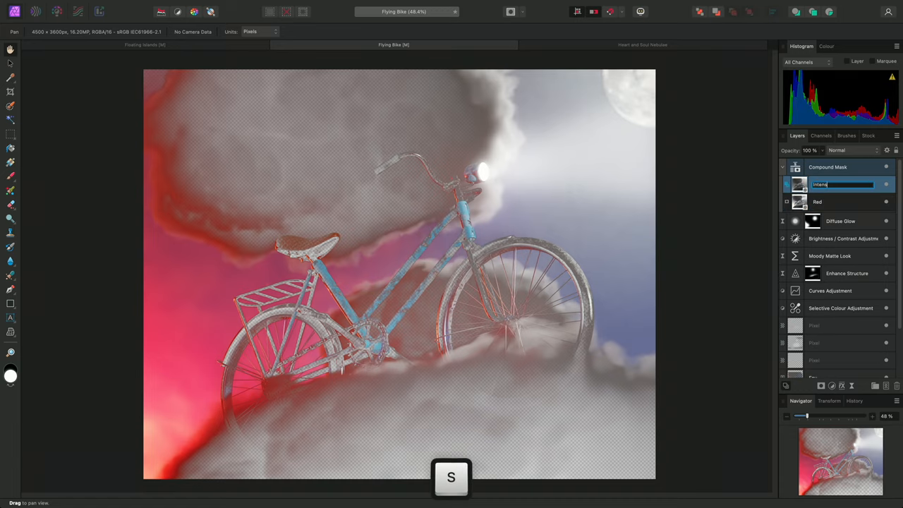
{"action": "key", "text": "return"}
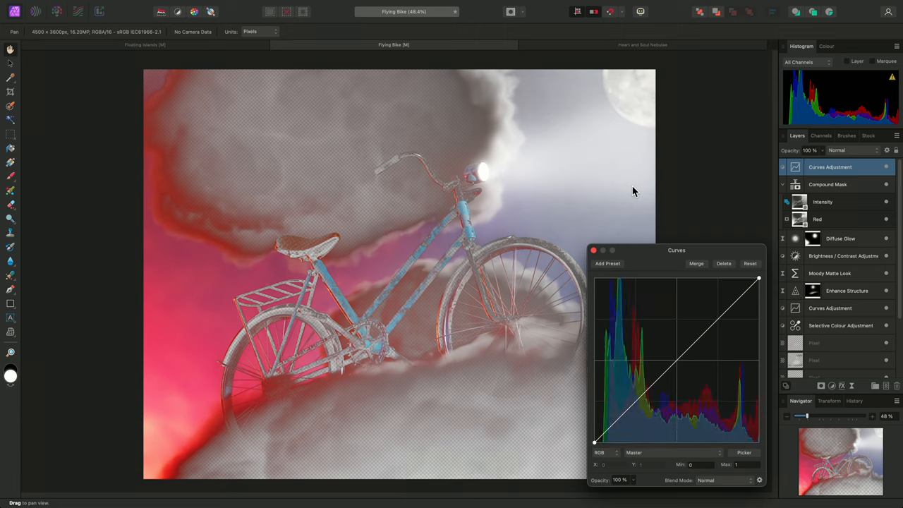
{"action": "mouse_move", "coordinate": [796, 183]}
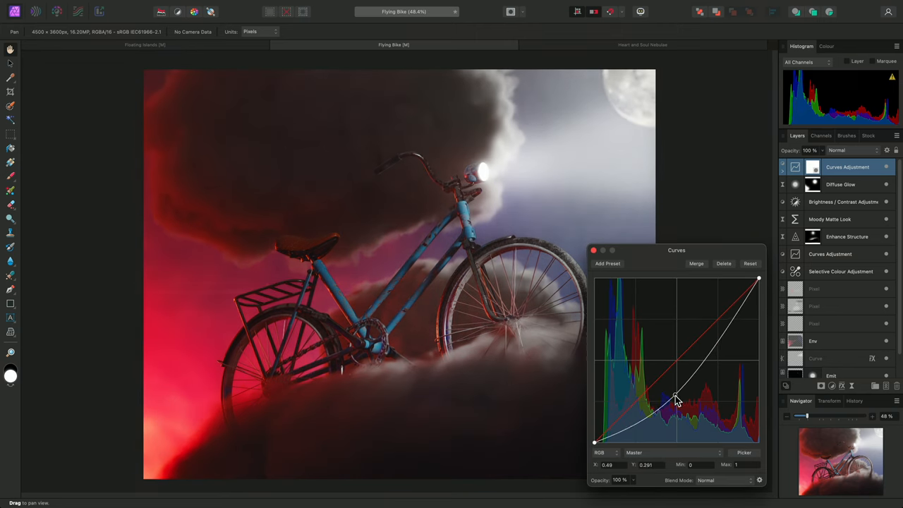
- Bow the Curves adjustment's curve downward to darken the masked clouds and bike
{"action": "left_click_drag", "start_coordinate": [674, 397], "coordinate": [643, 418]}
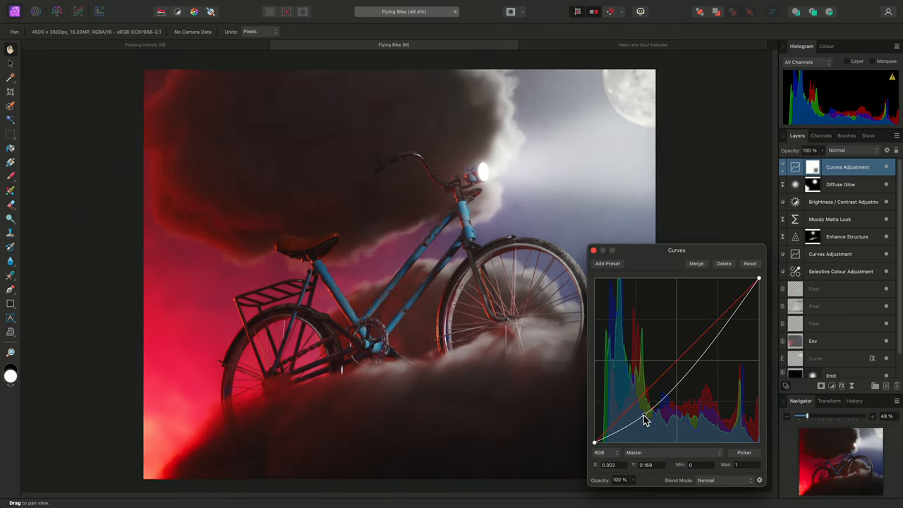
{"action": "left_click_drag", "start_coordinate": [643, 418], "coordinate": [650, 420]}
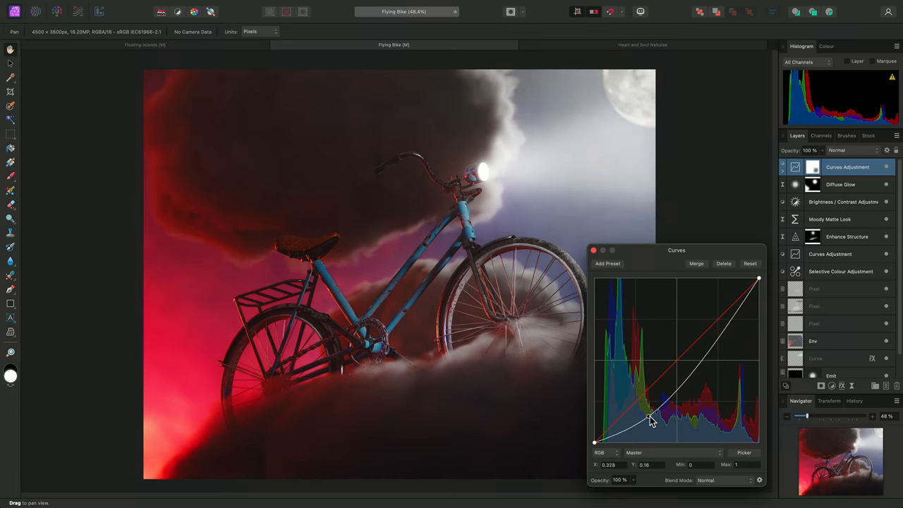
{"action": "left_click_drag", "start_coordinate": [650, 421], "coordinate": [671, 416]}
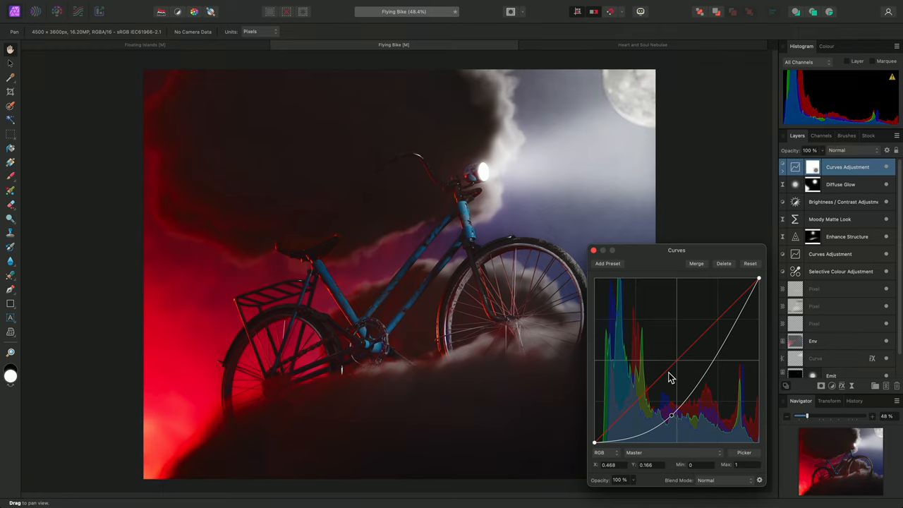
{"action": "mouse_move", "coordinate": [725, 264]}
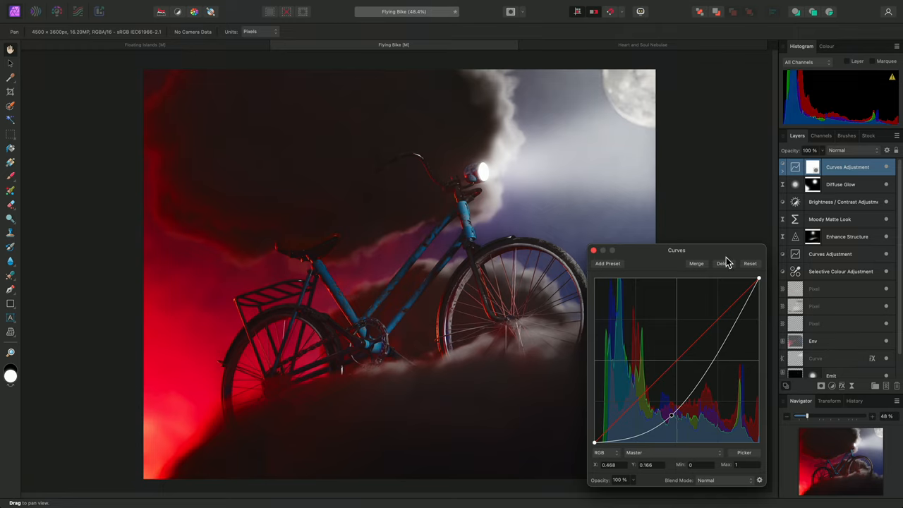
- Change a child mask's combine mode and raise the curve's midpoint to brighten and redden the clouds
{"action": "left_click", "coordinate": [782, 166]}
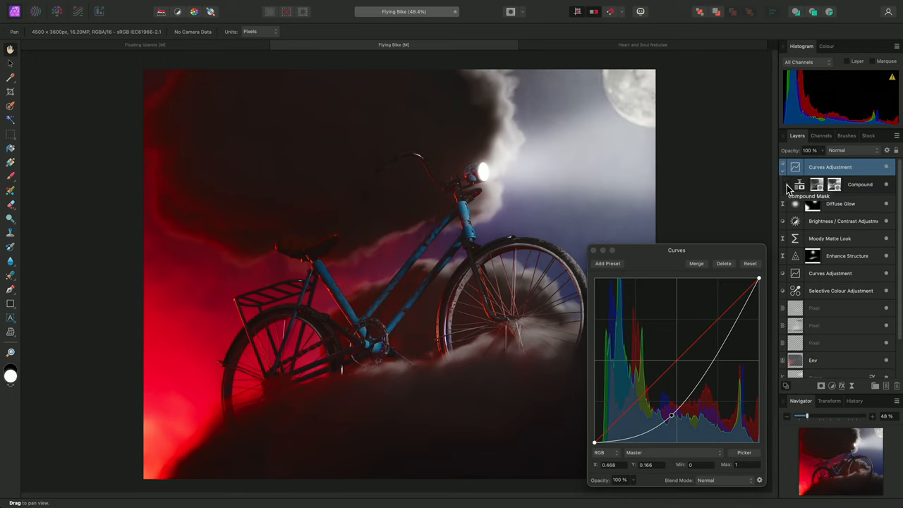
{"action": "left_click", "coordinate": [788, 184]}
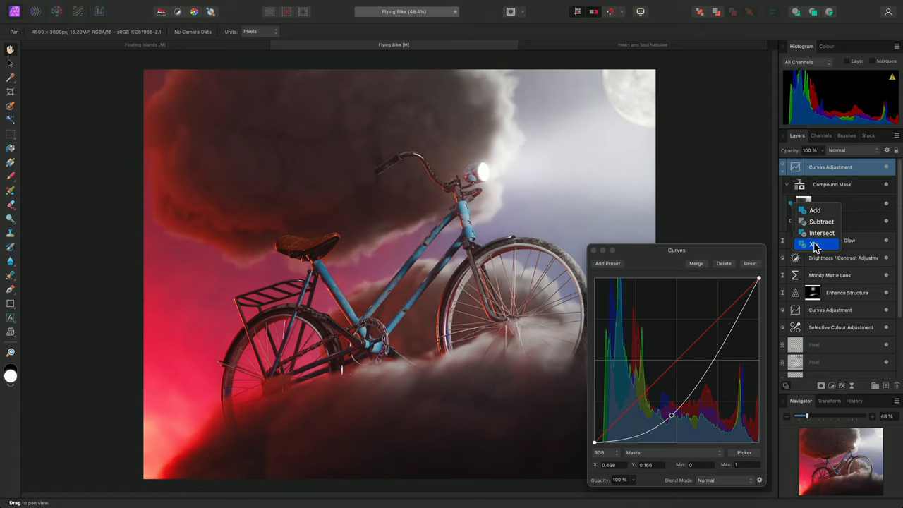
{"action": "mouse_move", "coordinate": [822, 232]}
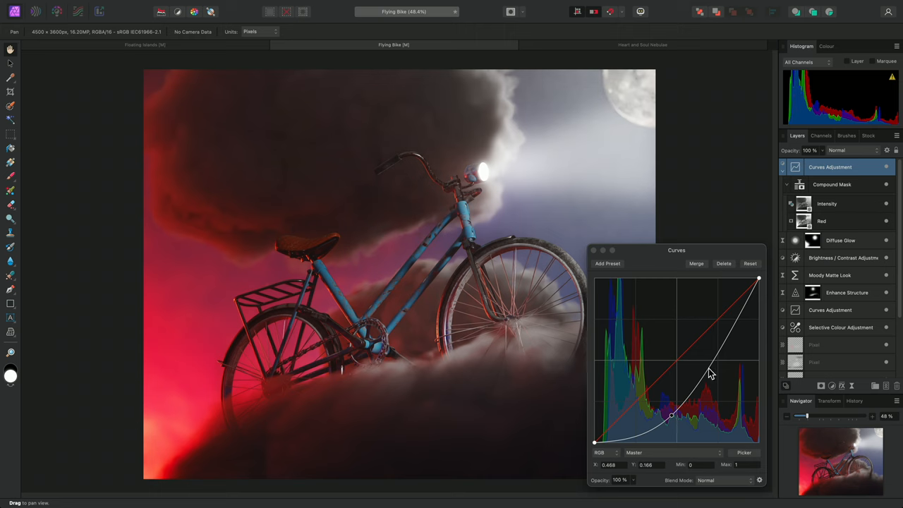
{"action": "left_click_drag", "start_coordinate": [711, 374], "coordinate": [703, 335]}
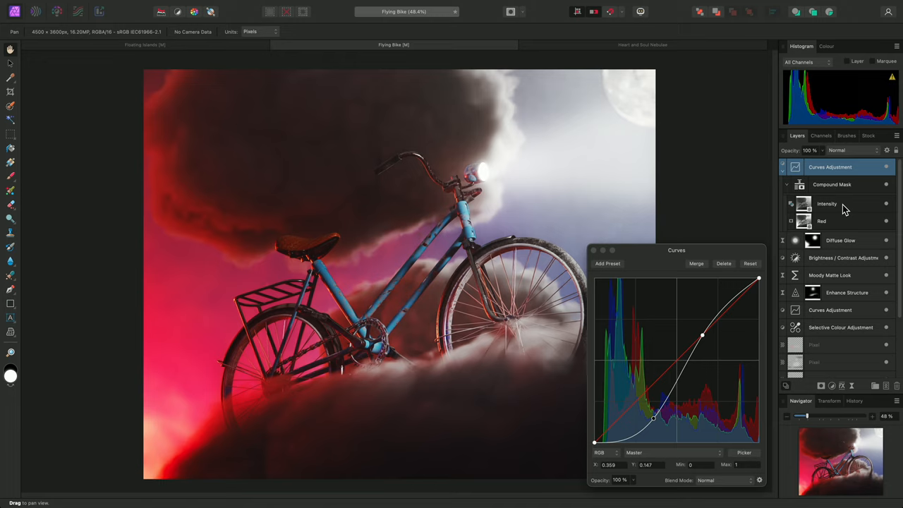
{"action": "mouse_move", "coordinate": [836, 209]}
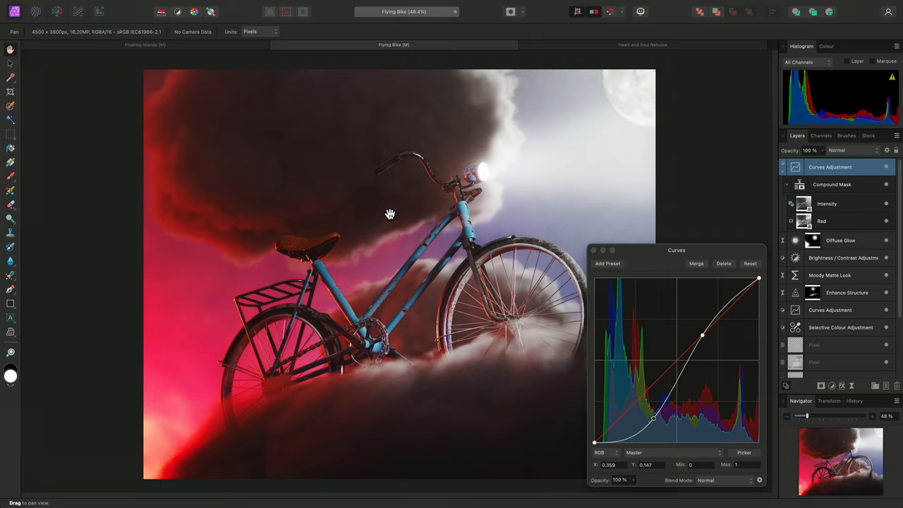
{"action": "mouse_move", "coordinate": [389, 211]}
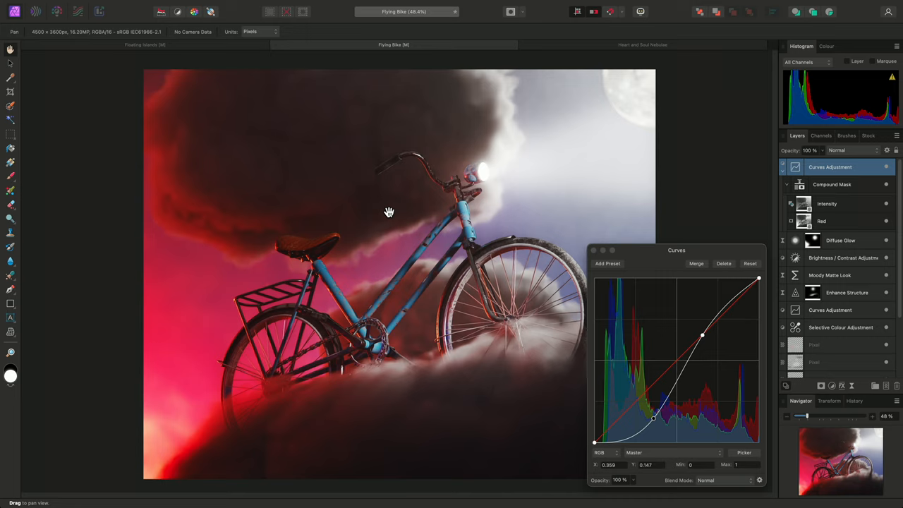
{"action": "mouse_move", "coordinate": [833, 203]}
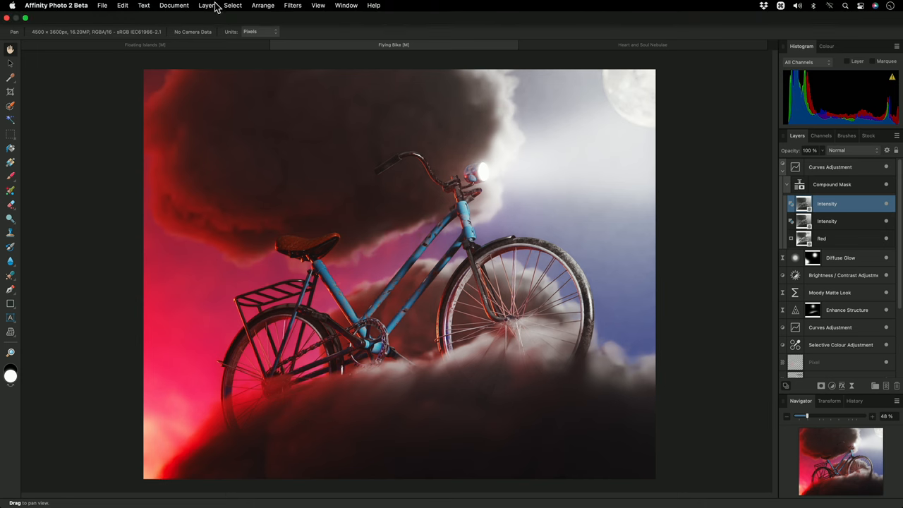
- Invert an intensity mask and set it to Subtract within the compound mask, then return to the Curves adjustment
{"action": "left_click", "coordinate": [208, 6]}
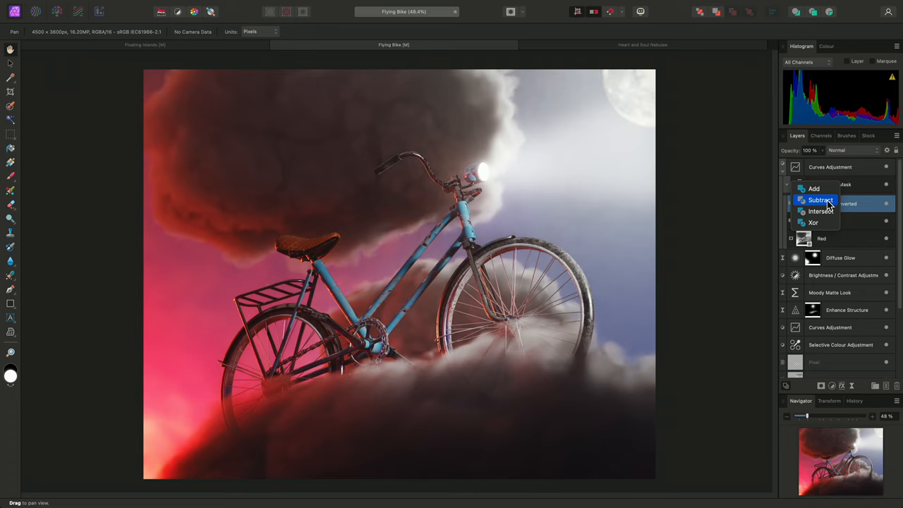
{"action": "left_click", "coordinate": [820, 200]}
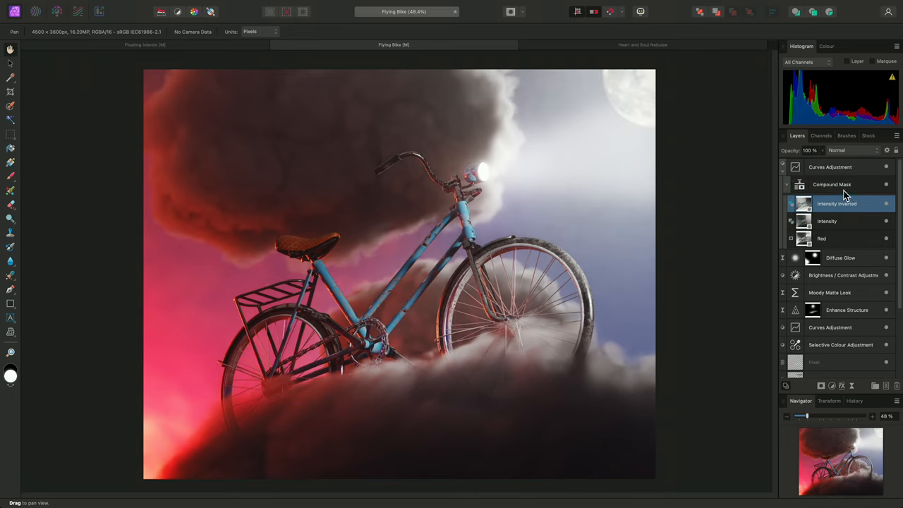
{"action": "left_click", "coordinate": [830, 167]}
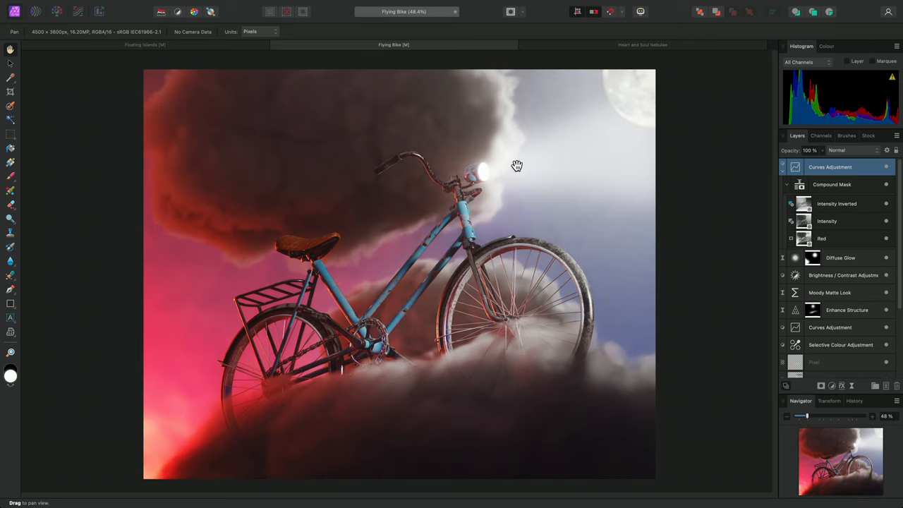
{"action": "left_click", "coordinate": [790, 204]}
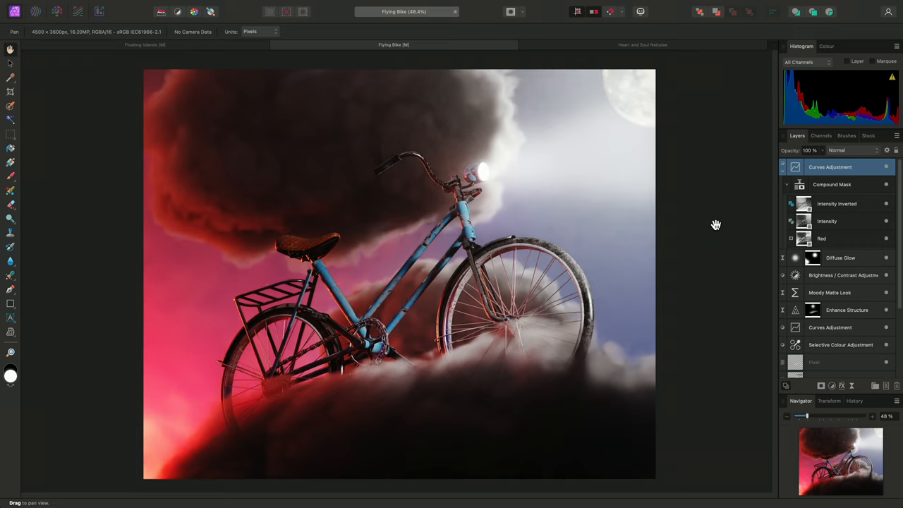
{"action": "mouse_move", "coordinate": [747, 216]}
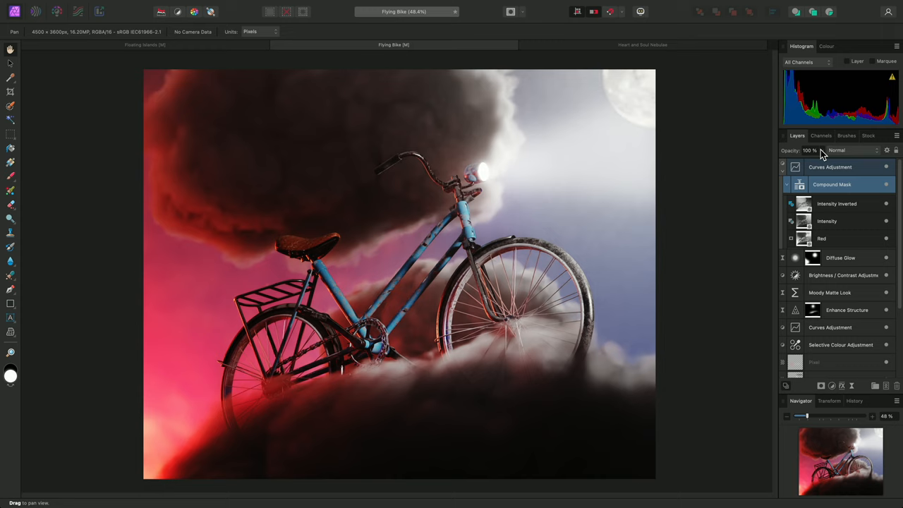
- Lower the flying-bike compound mask's opacity to roughly 65%, then bring up the nebula document
{"action": "left_click_drag", "start_coordinate": [818, 150], "coordinate": [763, 161]}
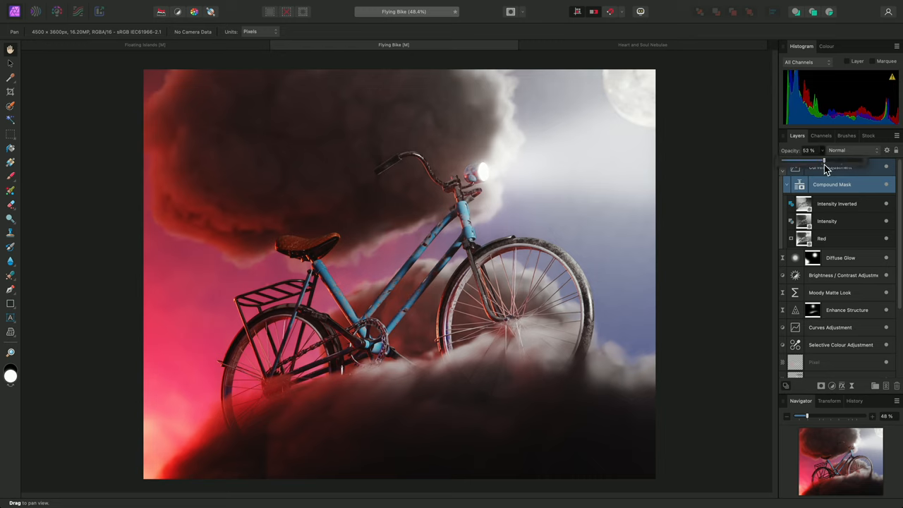
{"action": "left_click_drag", "start_coordinate": [808, 150], "coordinate": [847, 149]}
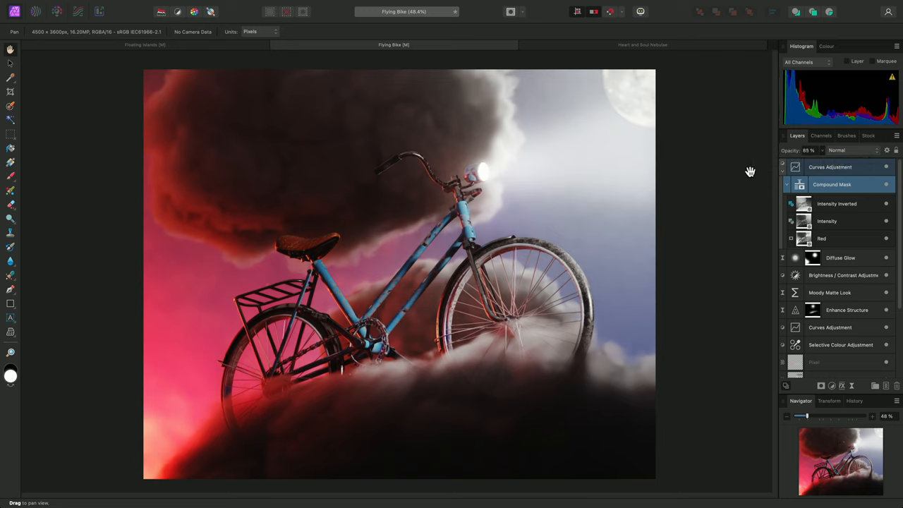
{"action": "left_click", "coordinate": [643, 43]}
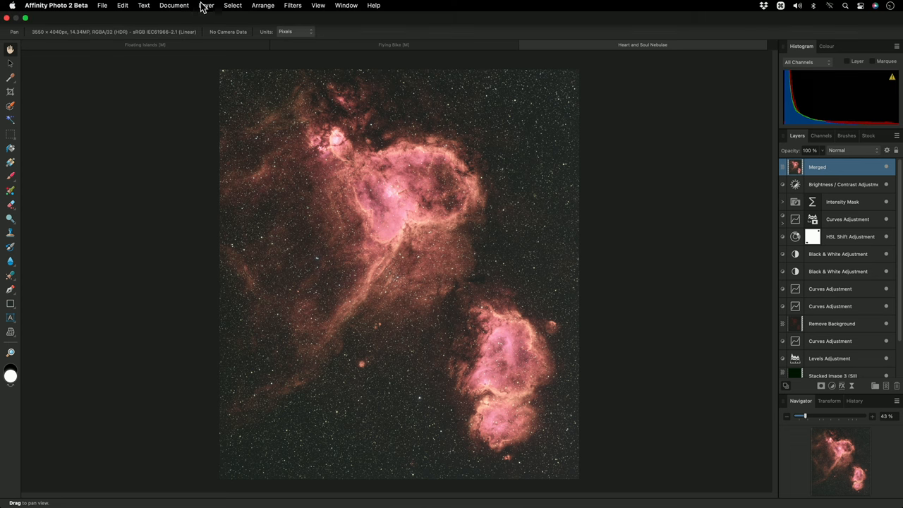
- Add a new compound mask to the nebula containing a live Hue Range mask
{"action": "left_click", "coordinate": [206, 6]}
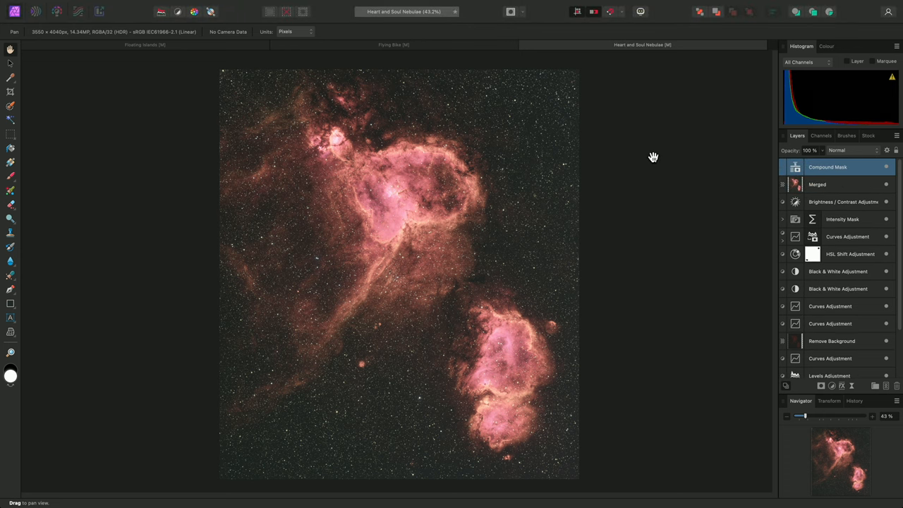
{"action": "left_click", "coordinate": [187, 6]}
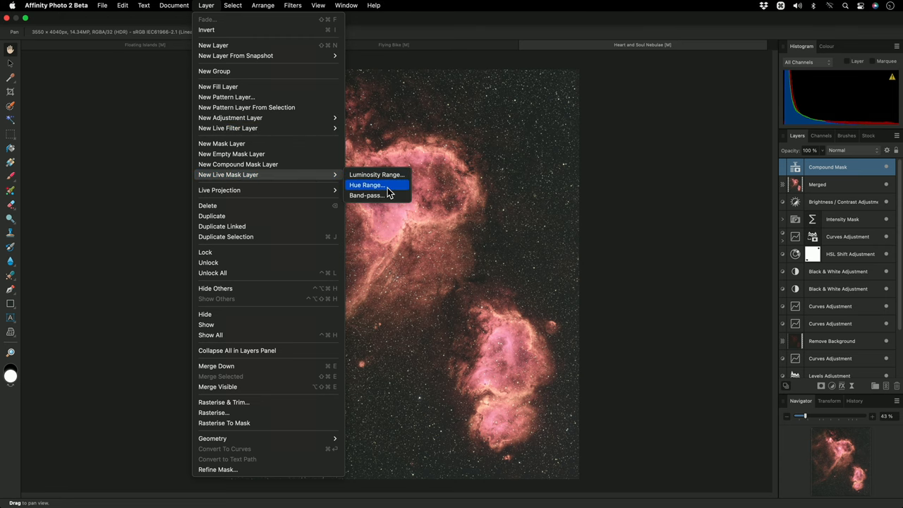
{"action": "left_click", "coordinate": [367, 184]}
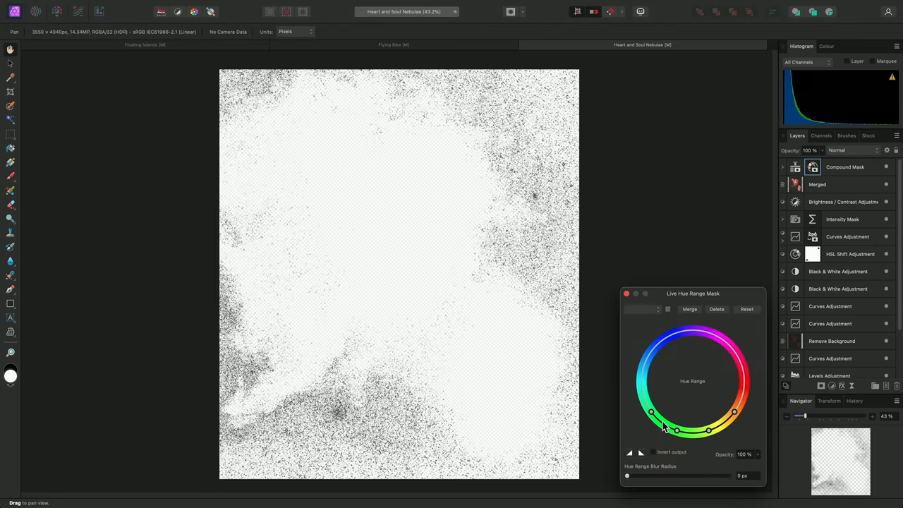
- Narrow the hue range to the nebula's reds and soften it with a larger blur radius
{"action": "left_click_drag", "start_coordinate": [663, 423], "coordinate": [737, 395]}
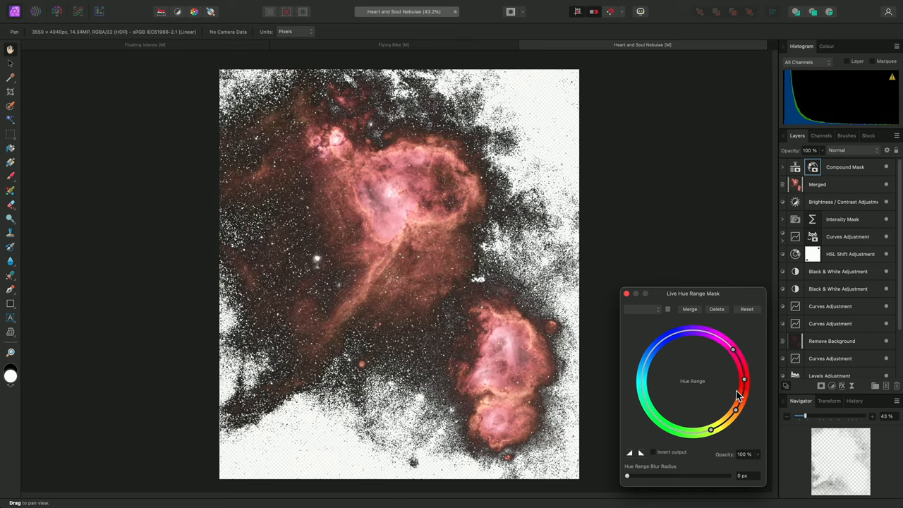
{"action": "left_click_drag", "start_coordinate": [745, 380], "coordinate": [740, 398]}
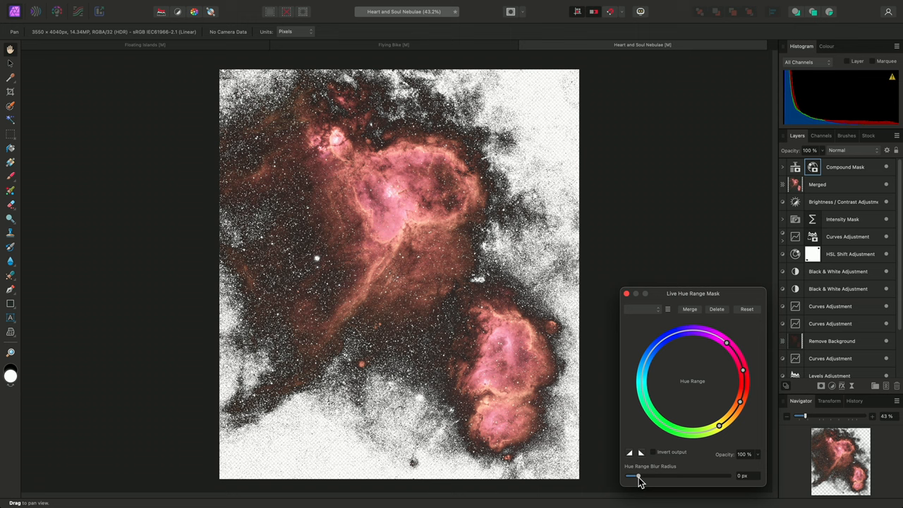
{"action": "left_click_drag", "start_coordinate": [638, 476], "coordinate": [711, 476]}
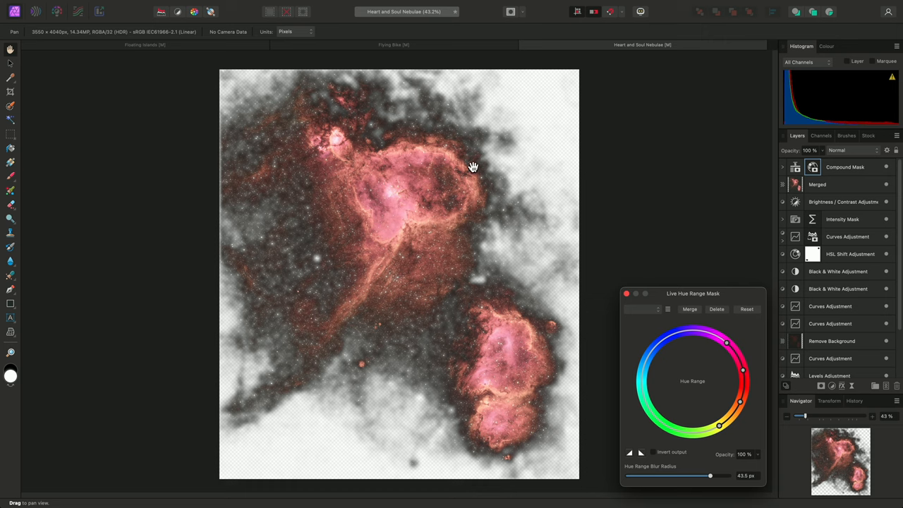
{"action": "mouse_move", "coordinate": [734, 170]}
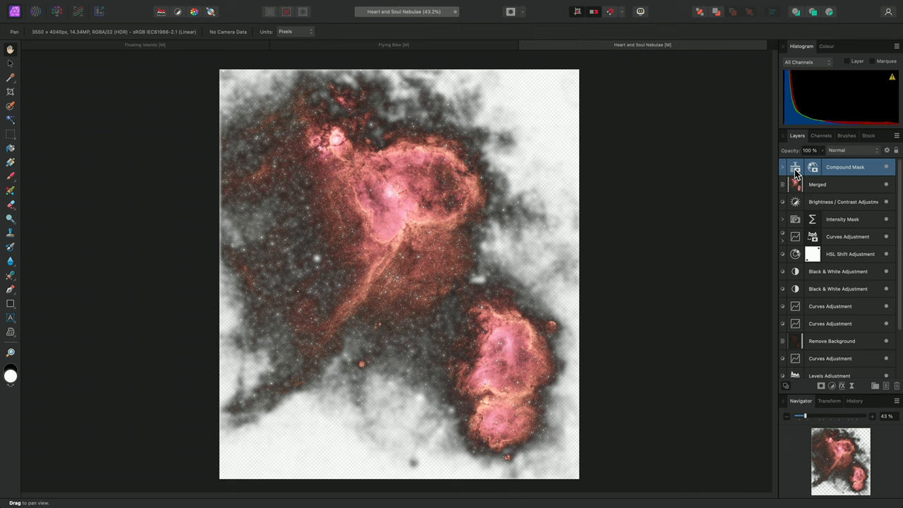
- Add a live Luminosity Range mask, tweak its curve and set it to Intersect with the hue mask
{"action": "left_click", "coordinate": [206, 5]}
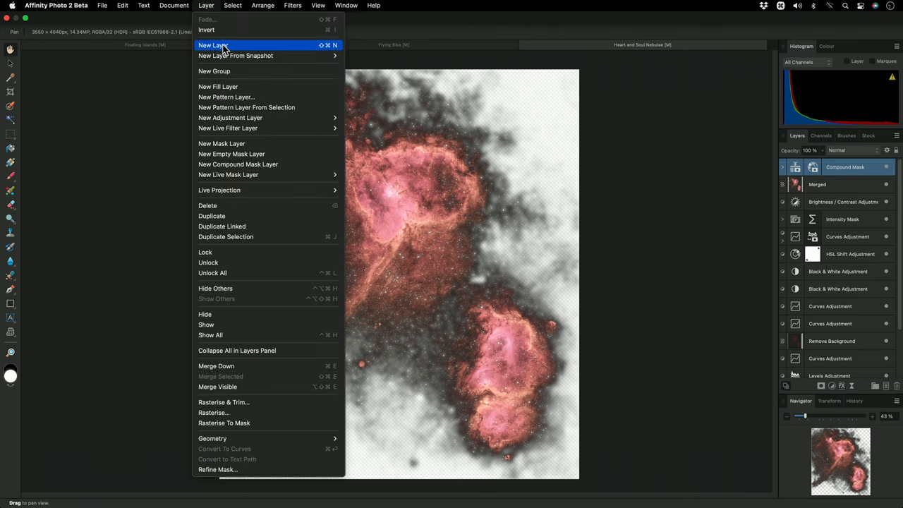
{"action": "mouse_move", "coordinate": [228, 175]}
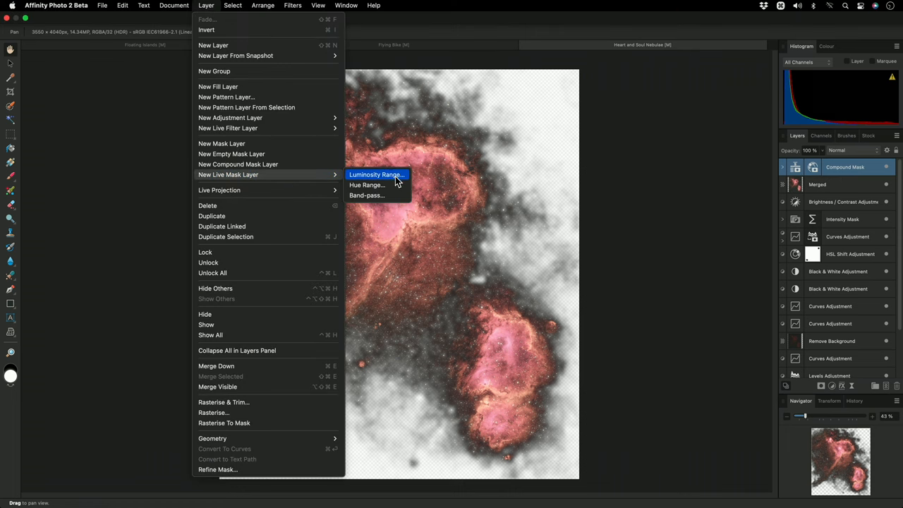
{"action": "left_click", "coordinate": [375, 175]}
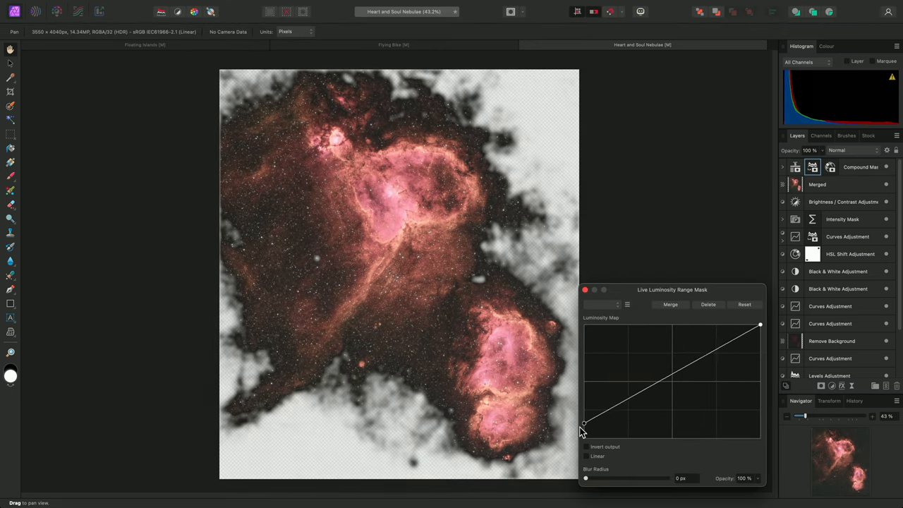
{"action": "left_click", "coordinate": [583, 291]}
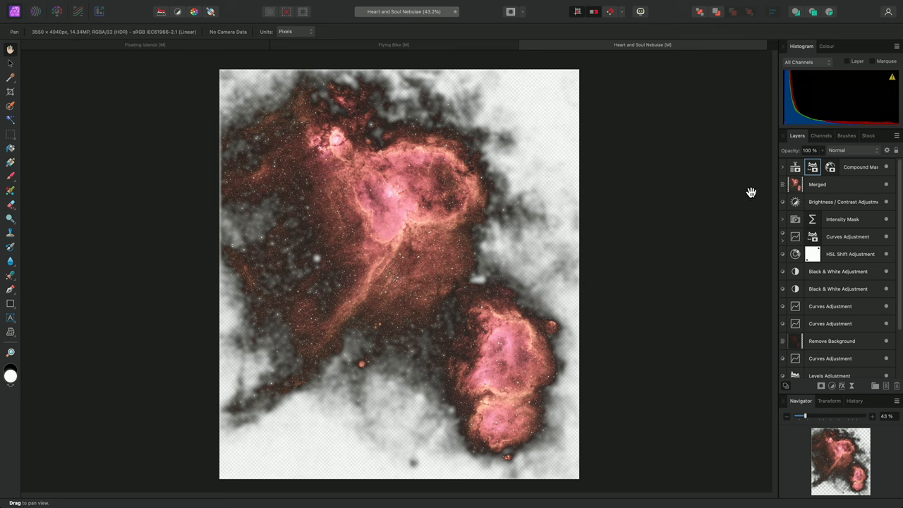
{"action": "left_click", "coordinate": [782, 167]}
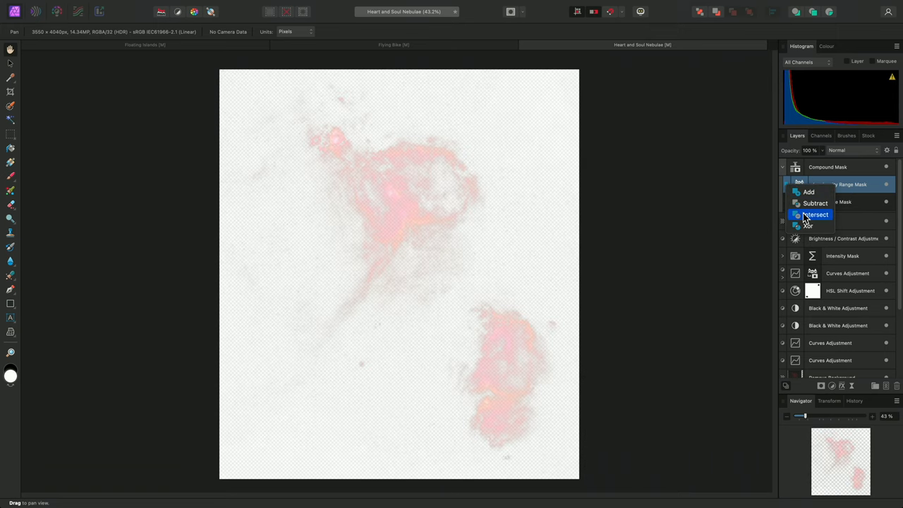
{"action": "left_click", "coordinate": [814, 215]}
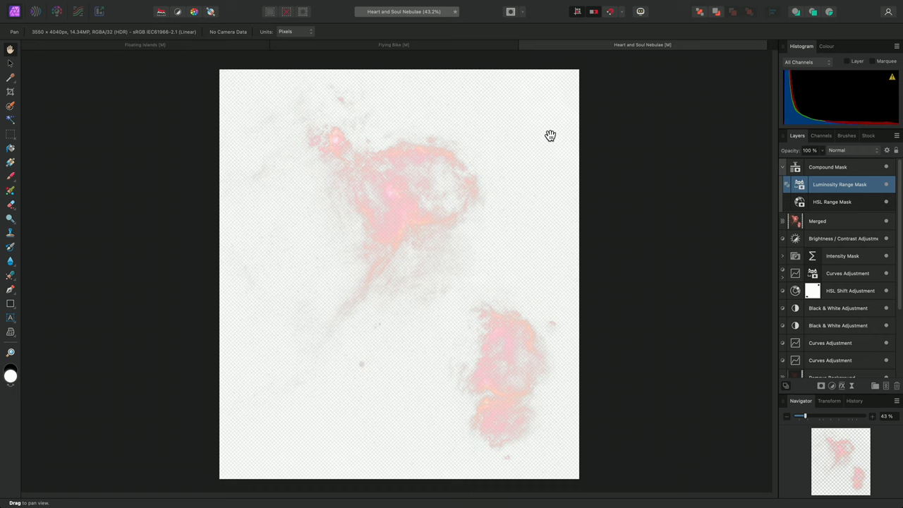
- Add a Brightness/Contrast adjustment and nest the compound mask inside it
{"action": "left_click", "coordinate": [189, 6]}
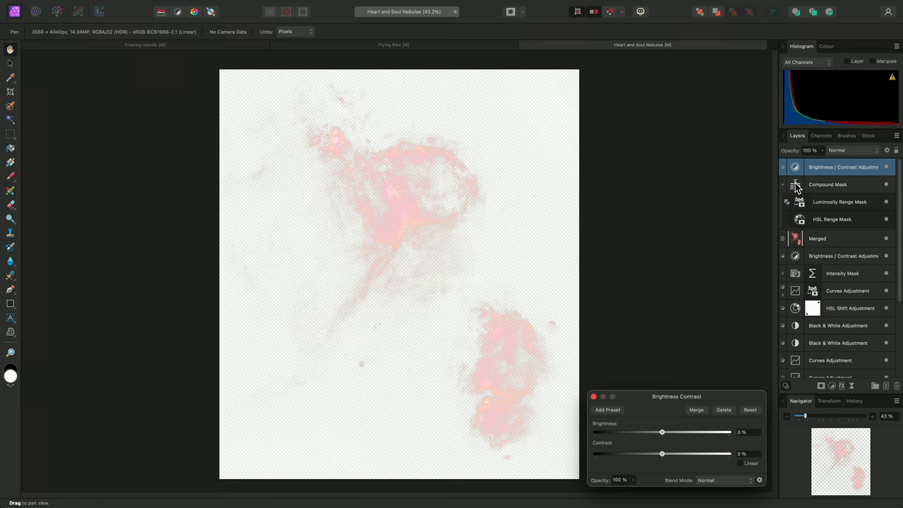
{"action": "left_click", "coordinate": [782, 183]}
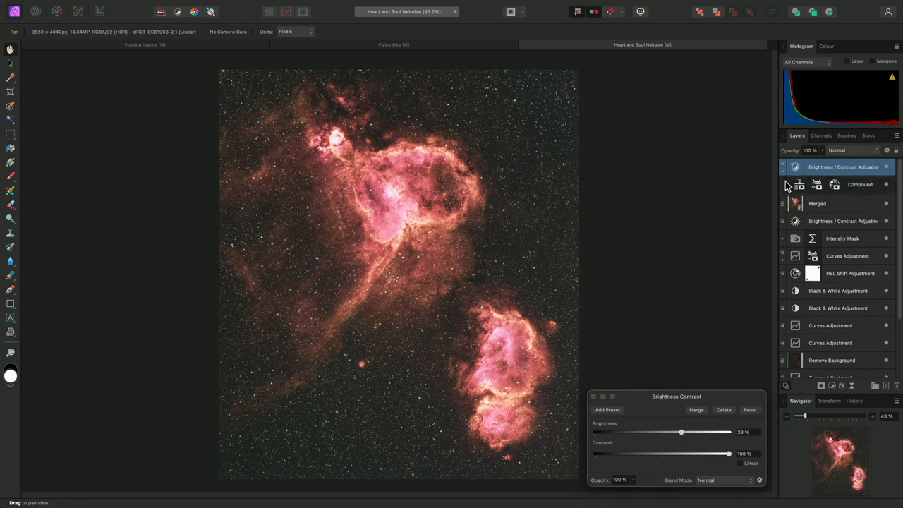
{"action": "left_click", "coordinate": [782, 183]}
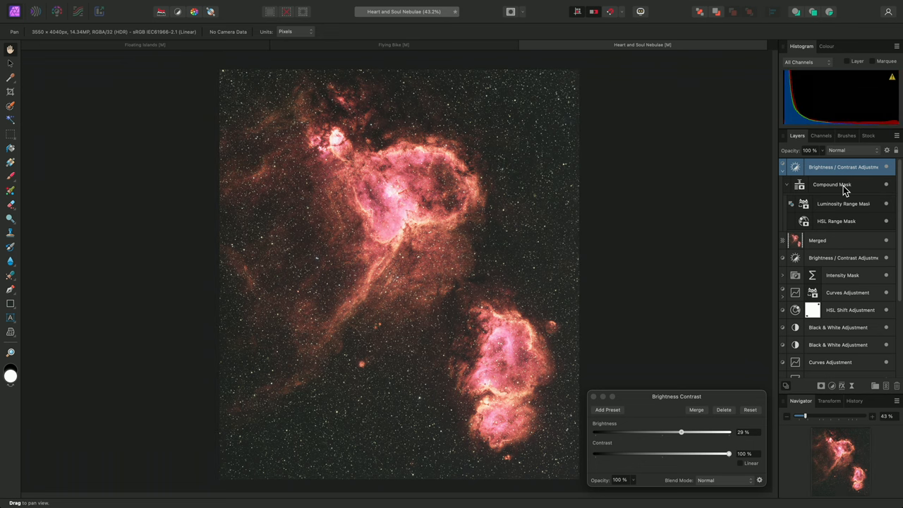
{"action": "left_click", "coordinate": [886, 167]}
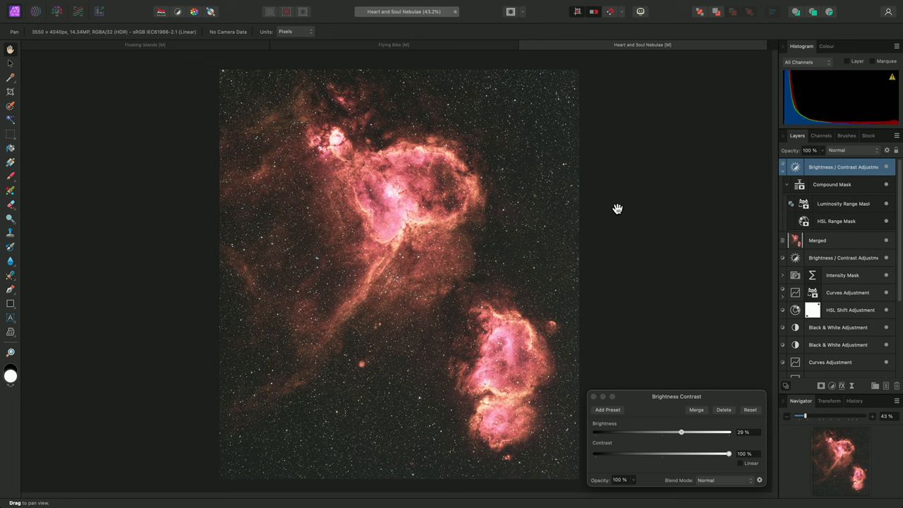
{"action": "mouse_move", "coordinate": [680, 436]}
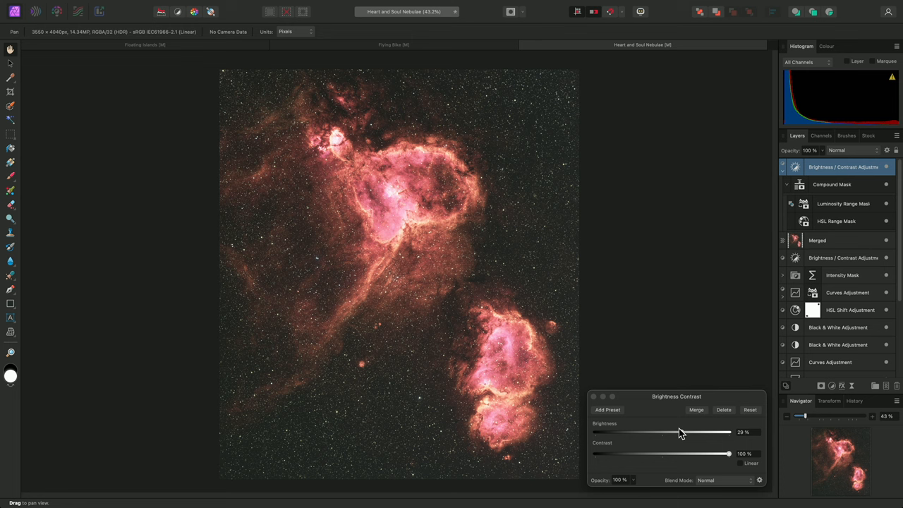
- Raise the adjustment's brightness to about 41% with contrast at 100%
{"action": "left_click_drag", "start_coordinate": [662, 432], "coordinate": [690, 431]}
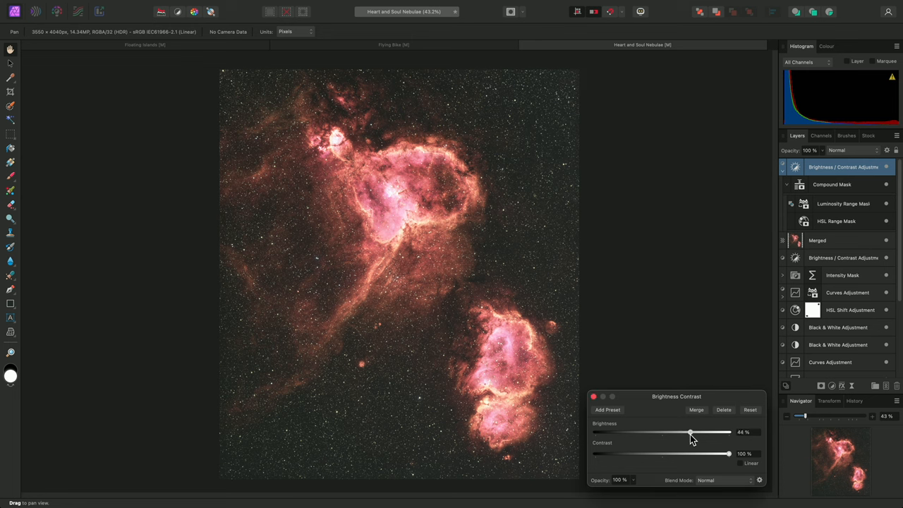
{"action": "left_click_drag", "start_coordinate": [690, 432], "coordinate": [689, 432]}
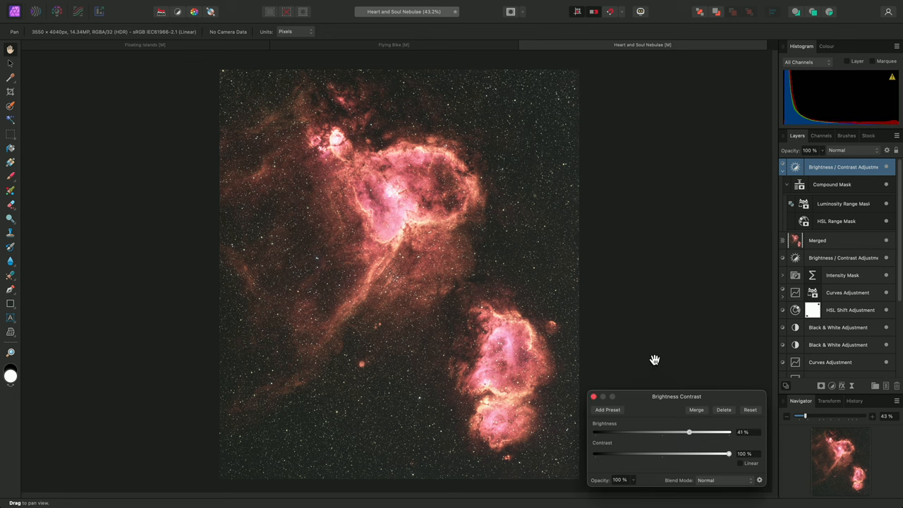